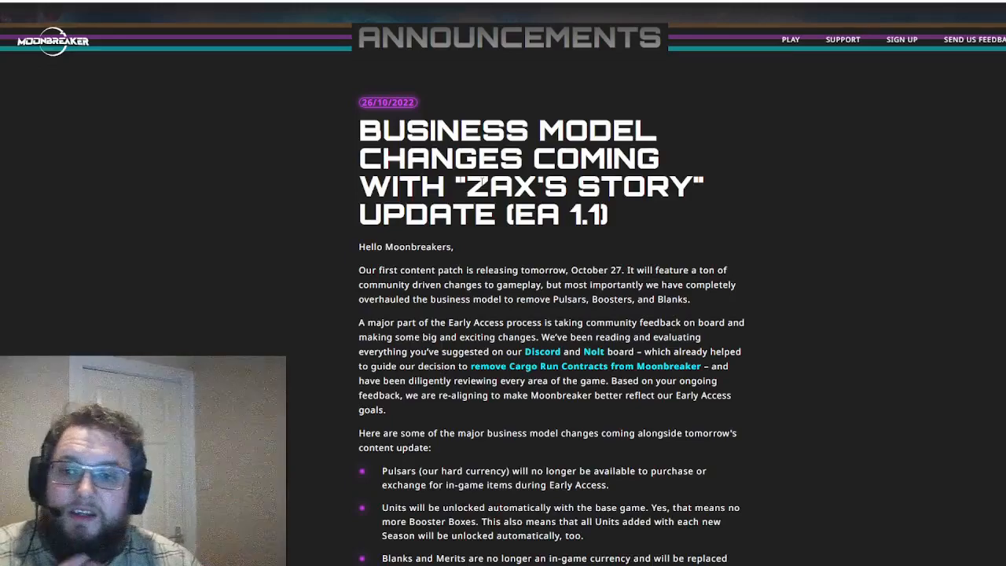
Scroll past the headline to the list of major changes and highlight the words 'Early Access'.
scroll("down", 3)
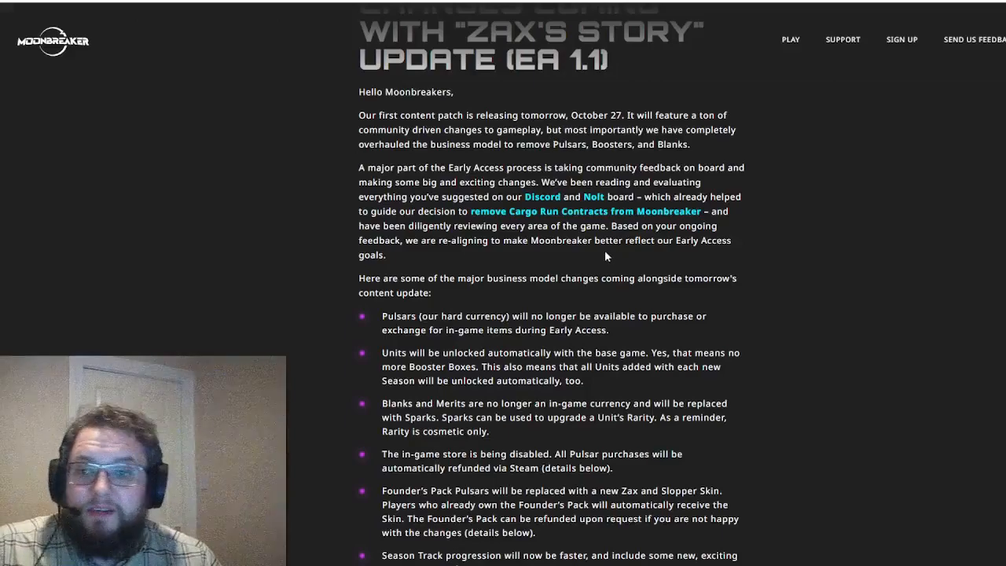
mouse_move(520, 258)
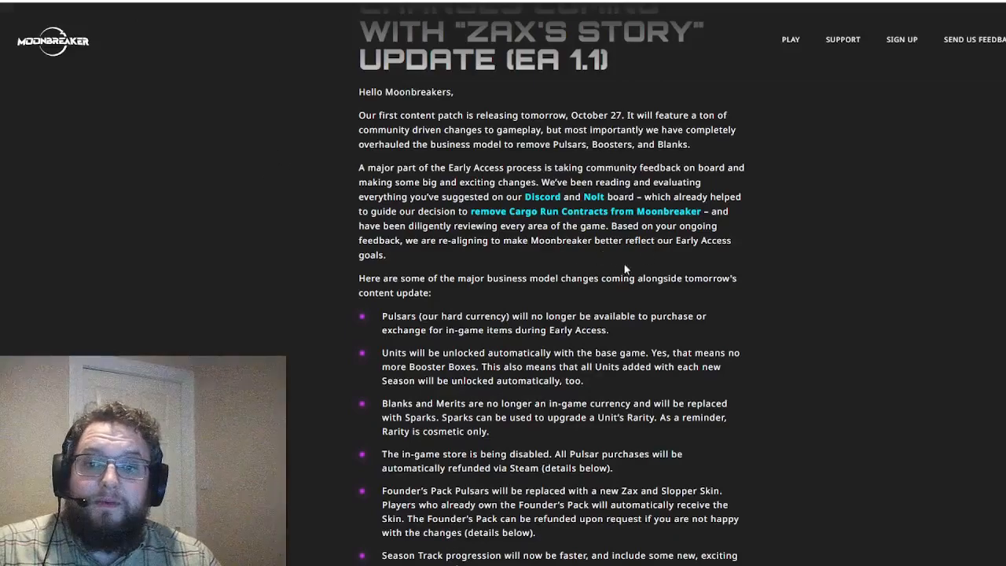
double_click(702, 240)
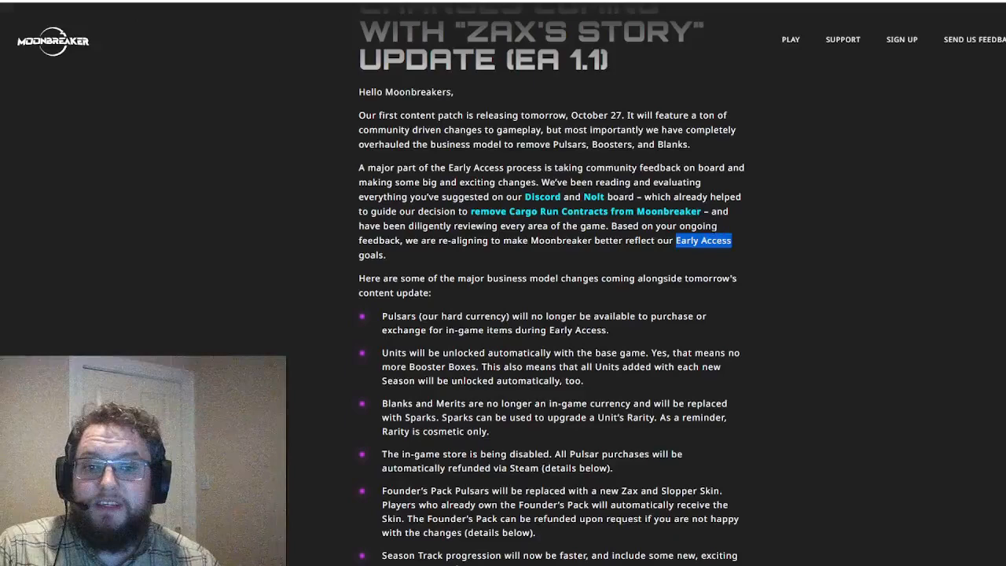
Scroll so all six bullets from Pulsars to Season Track show above the monetization-removal question.
scroll("down", 3)
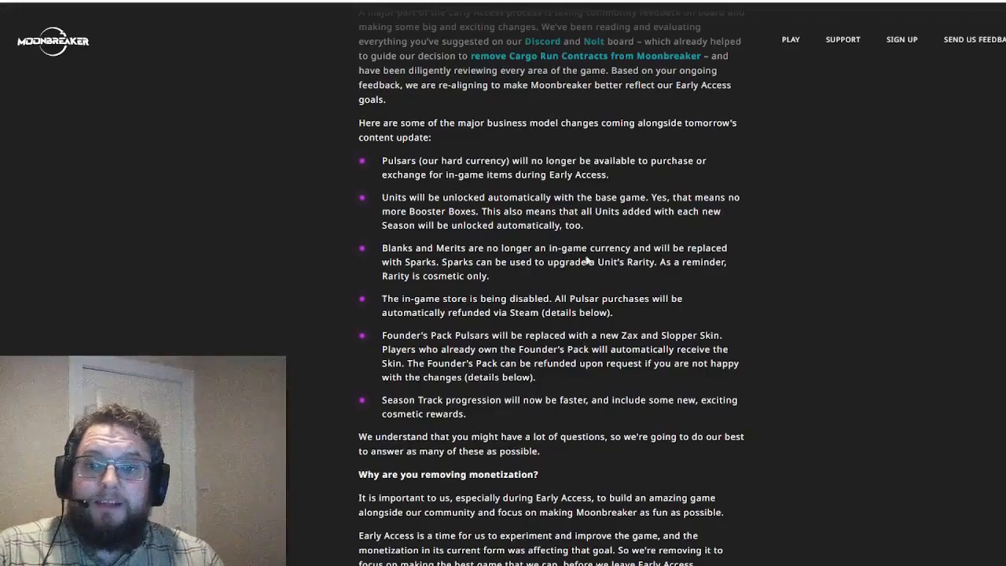
mouse_move(704, 239)
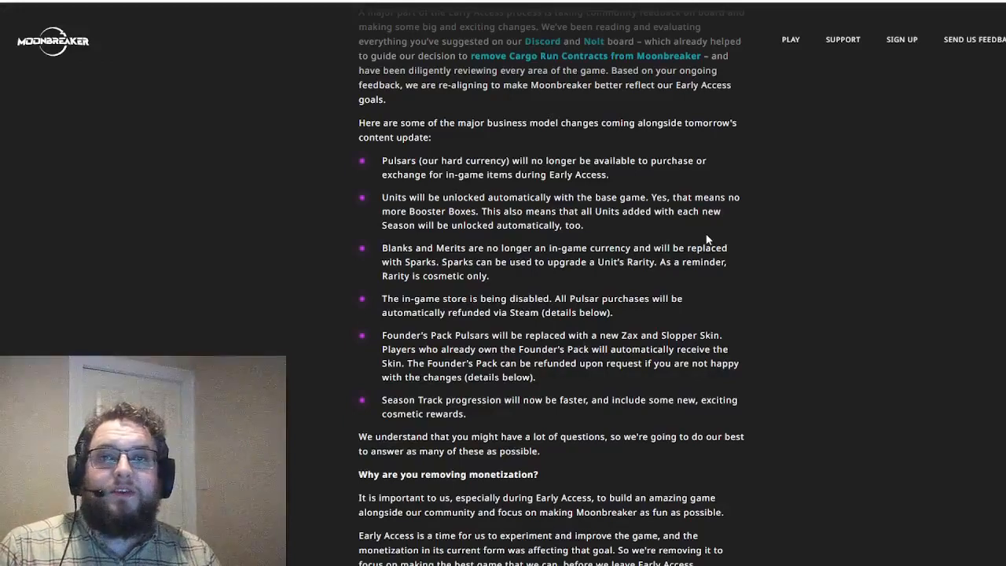
mouse_move(541, 276)
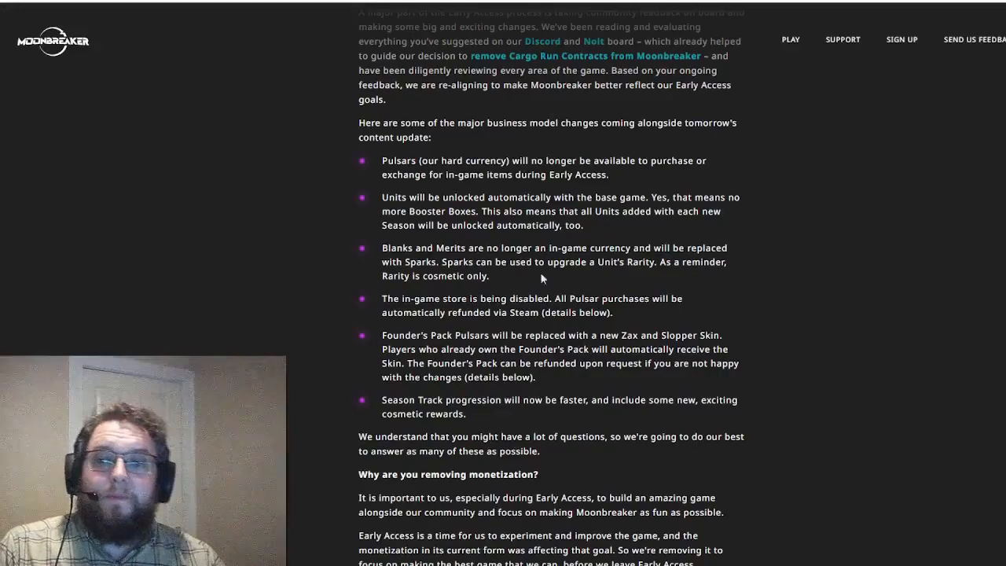
mouse_move(479, 245)
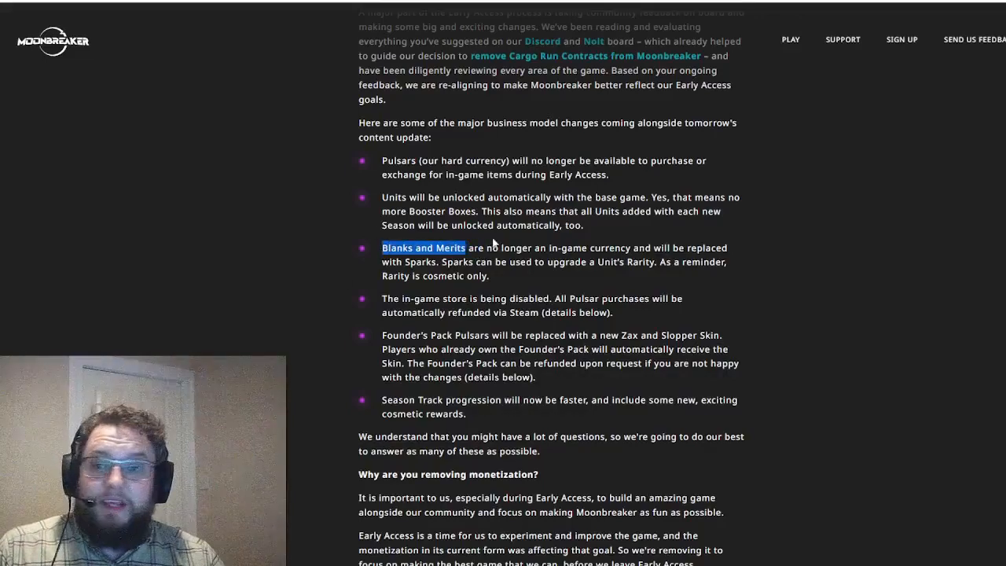
left_click(487, 236)
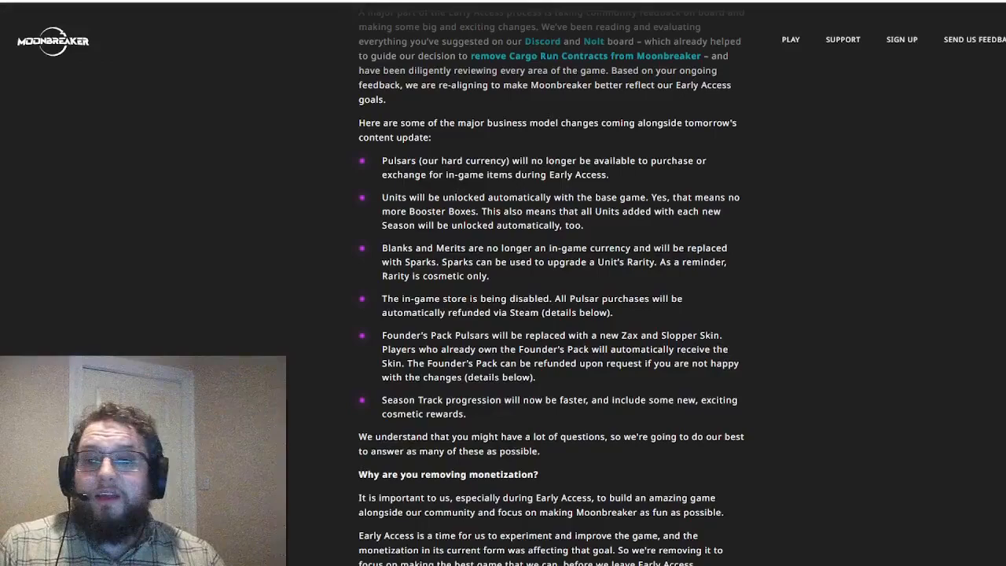
left_click_drag(380, 248, 454, 248)
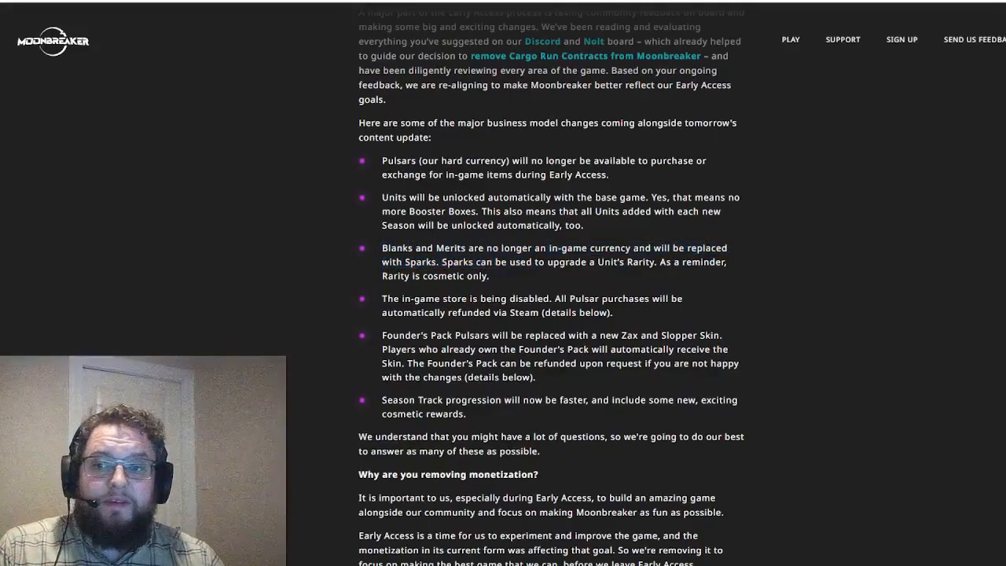
Scroll through the answers on monetization removal, collected Blanks, unopened Boosters and Season Track progress.
scroll("down", 3)
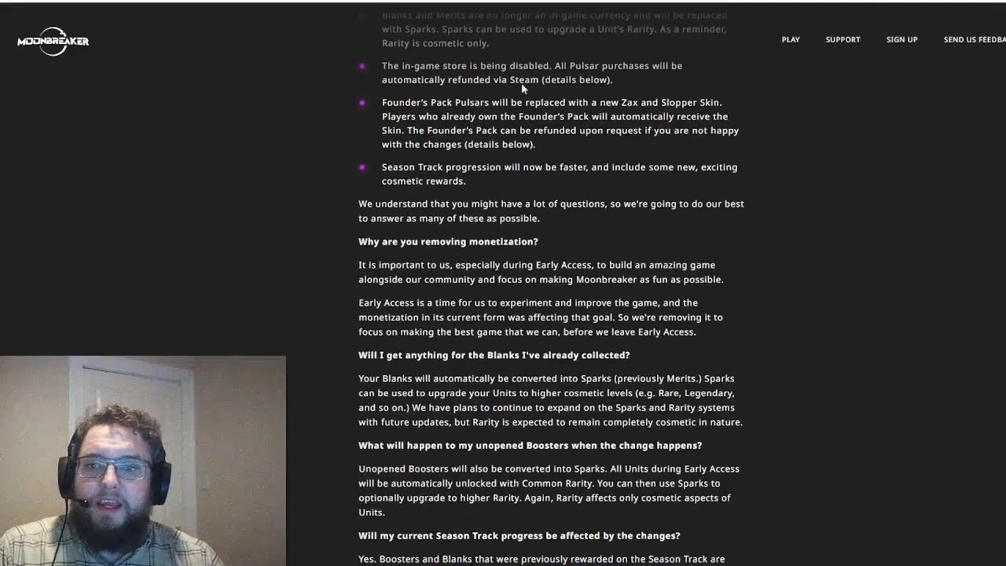
mouse_move(684, 94)
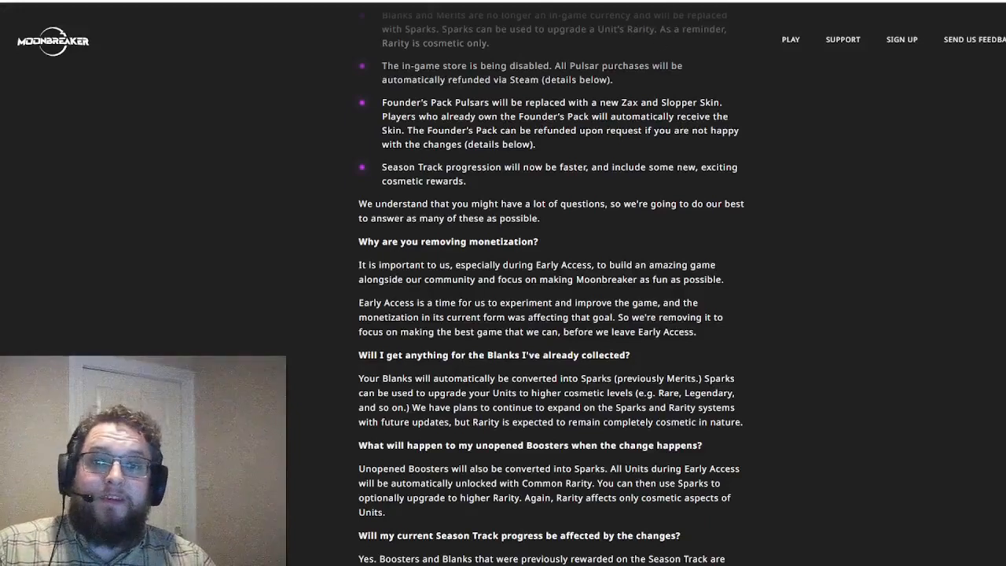
left_click_drag(621, 102, 721, 103)
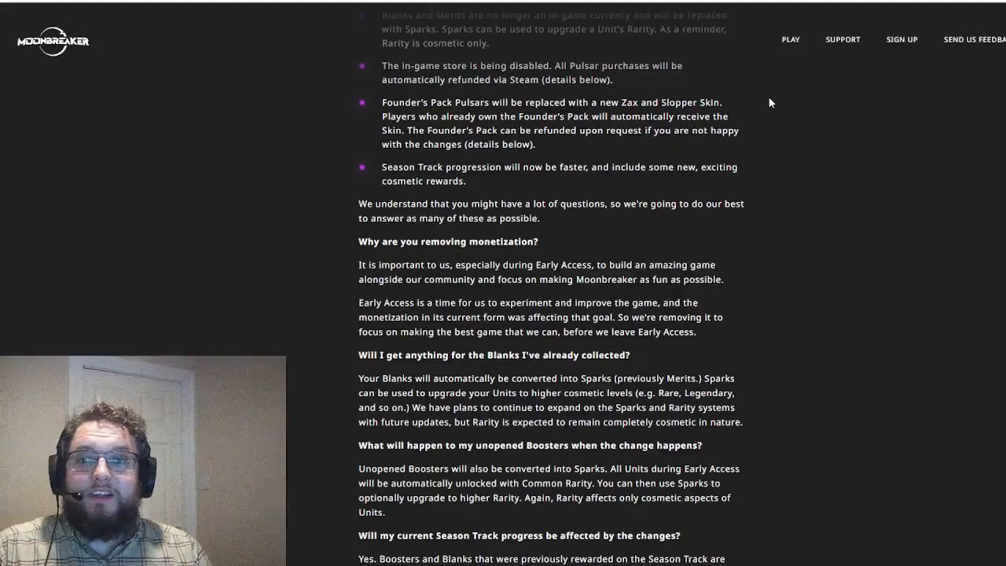
mouse_move(559, 89)
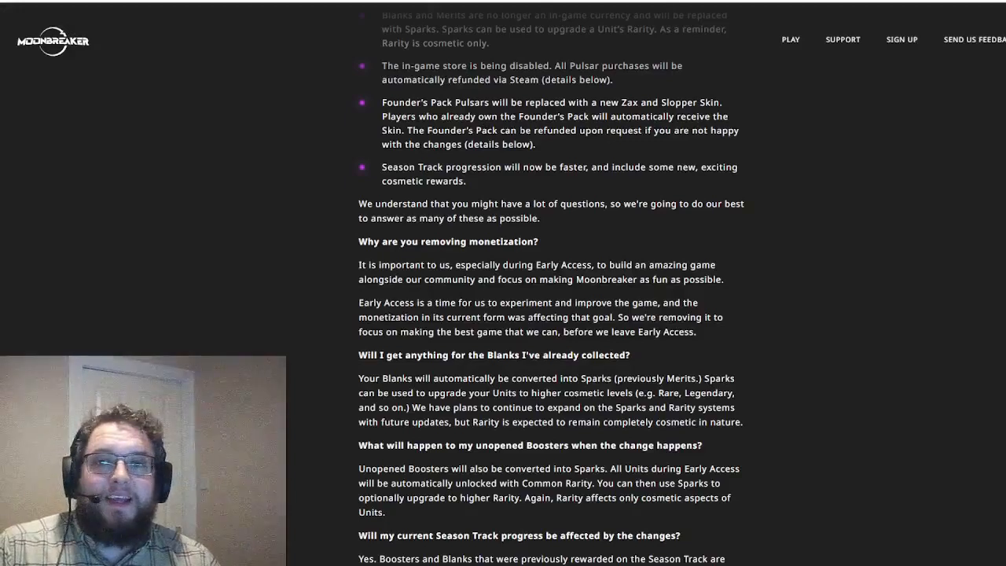
left_click_drag(411, 131, 672, 131)
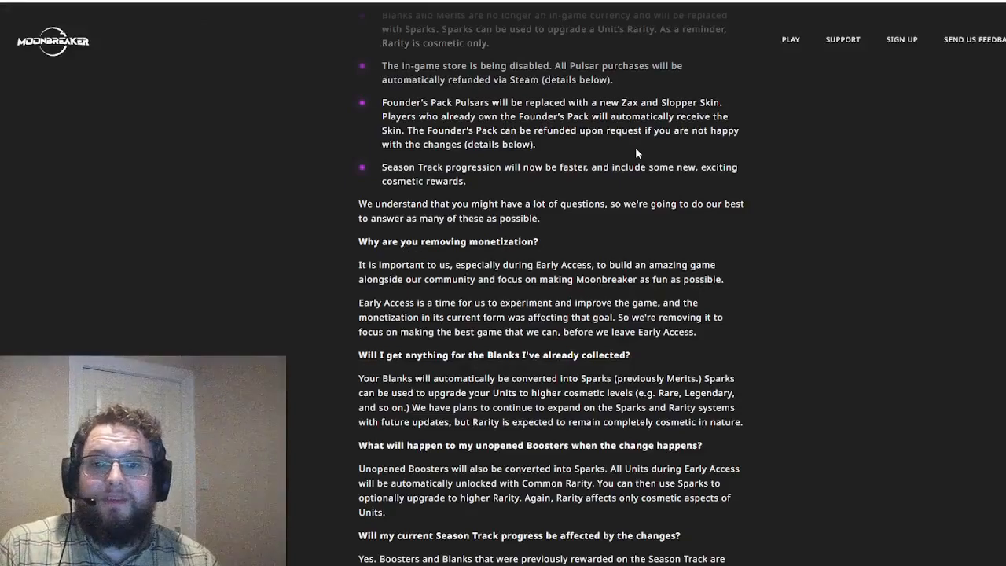
mouse_move(558, 154)
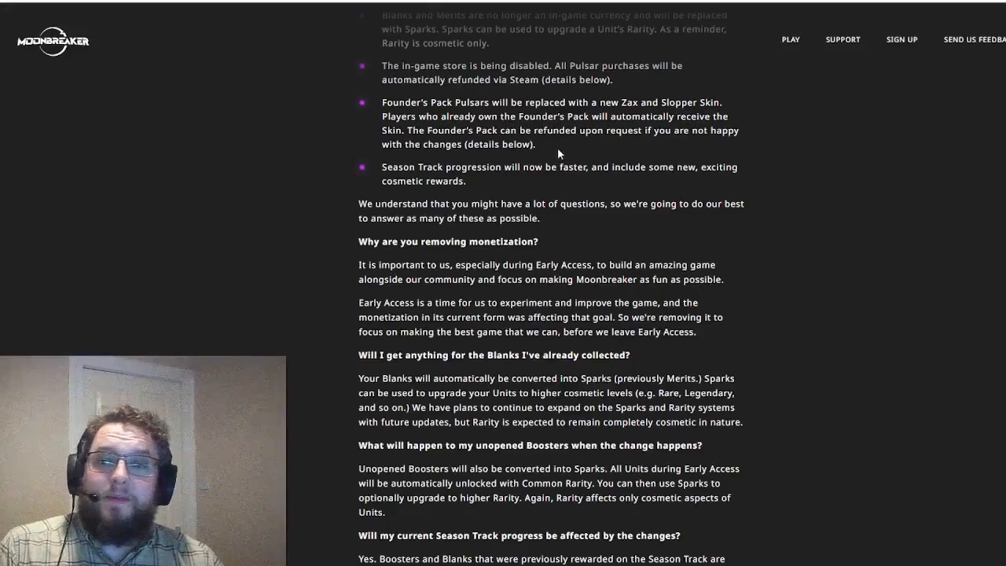
mouse_move(600, 152)
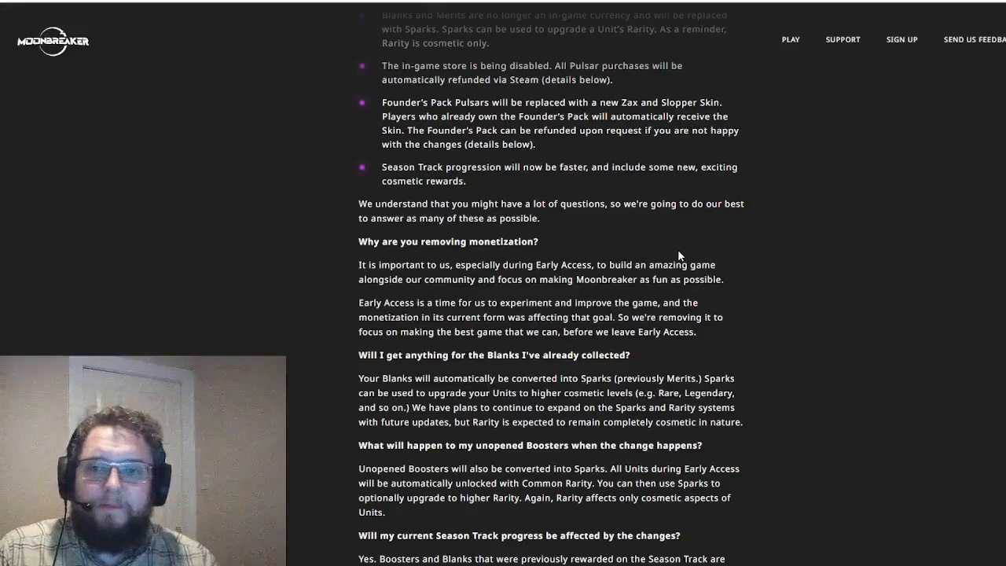
scroll("down", 3)
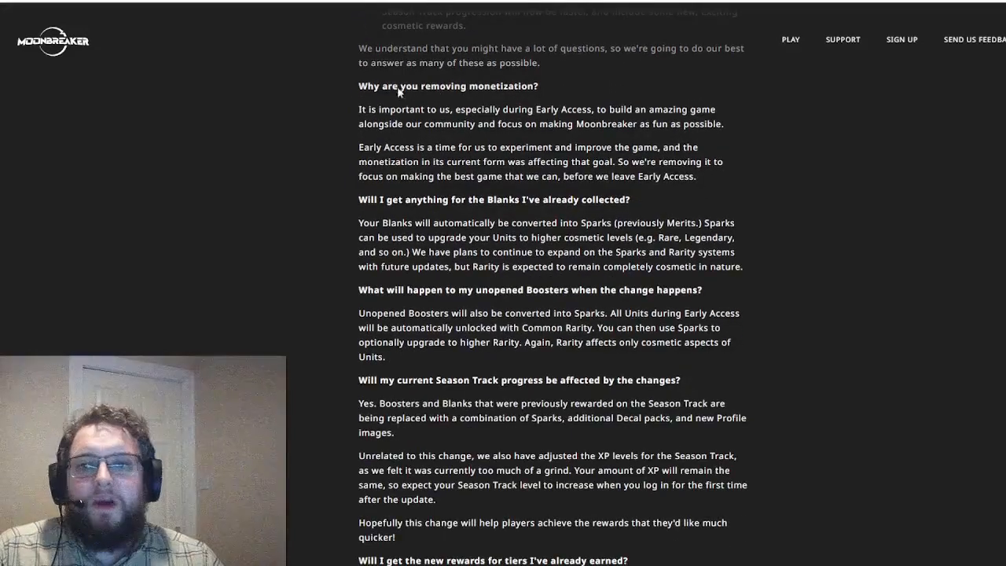
mouse_move(574, 93)
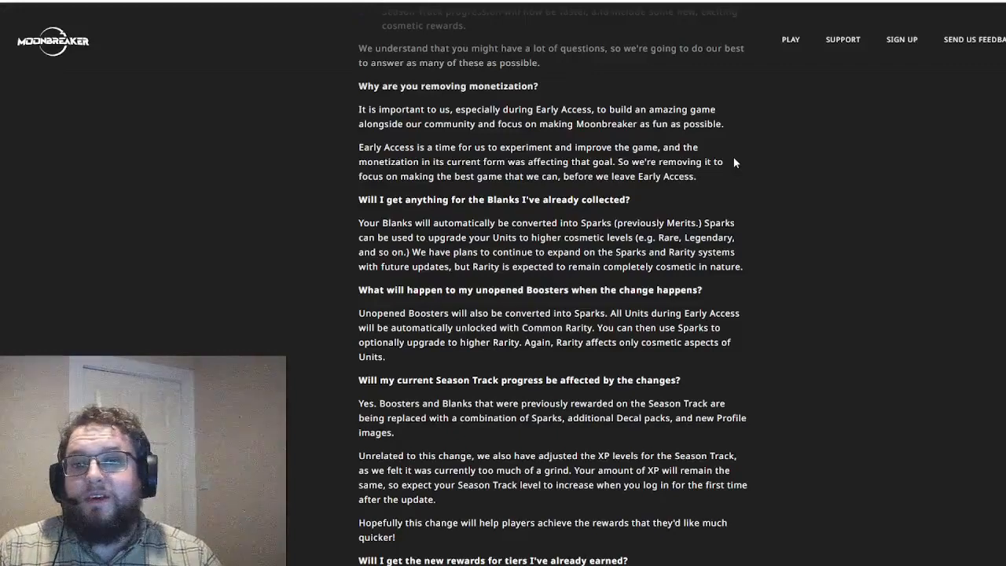
mouse_move(710, 145)
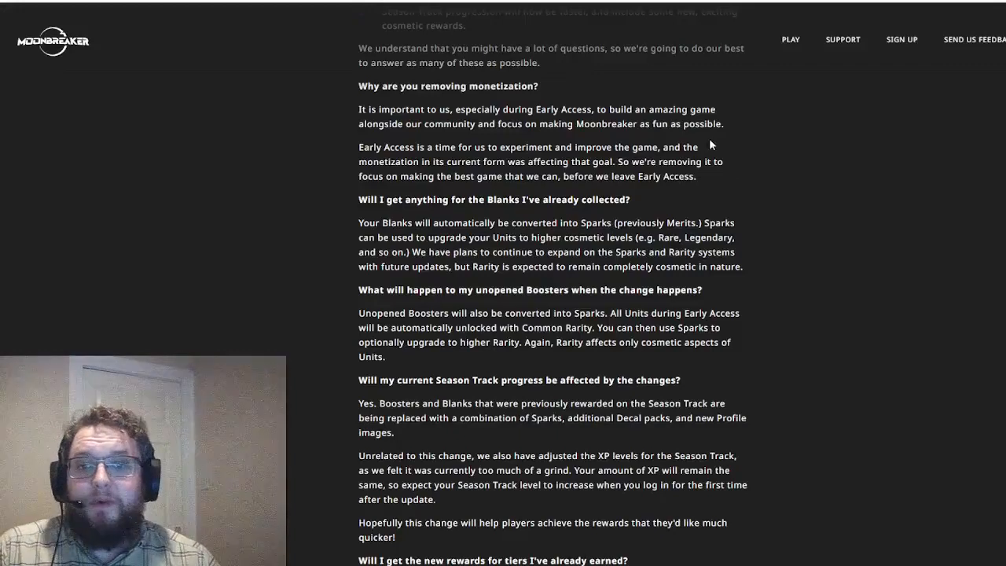
Scroll down past the new tier rewards answer until the 'How do I obtain my refund?' heading appears.
scroll("down", 3)
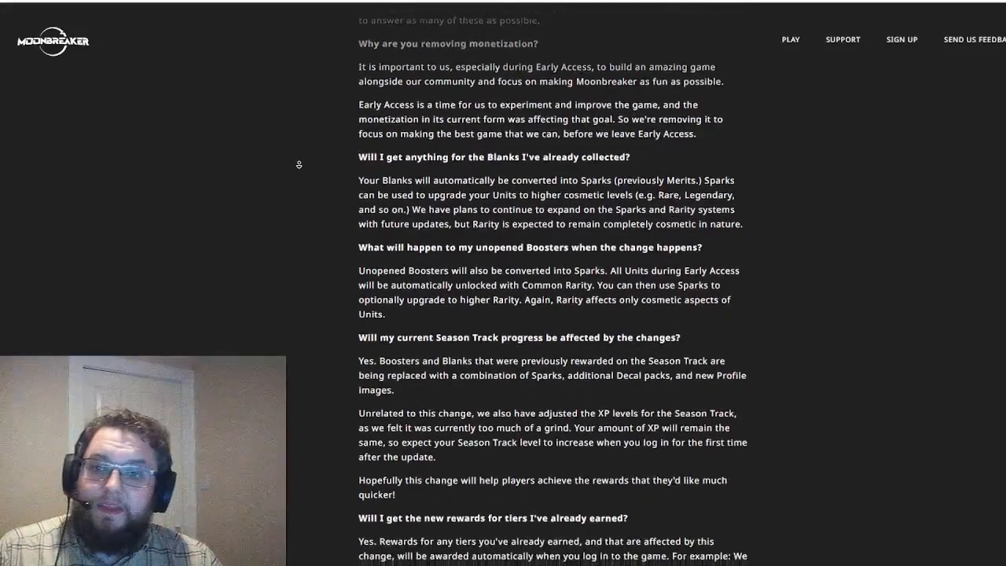
scroll("down", 3)
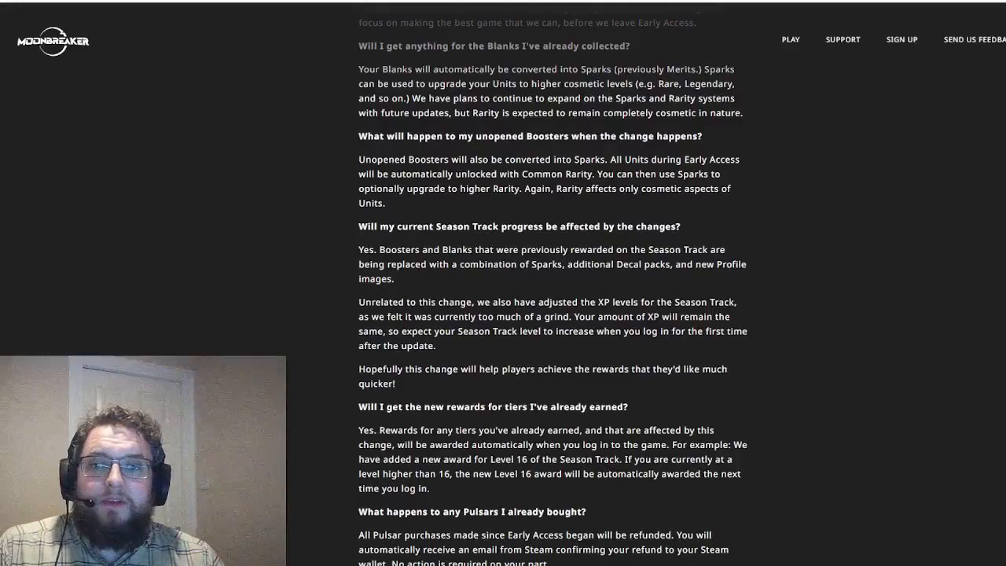
mouse_move(767, 127)
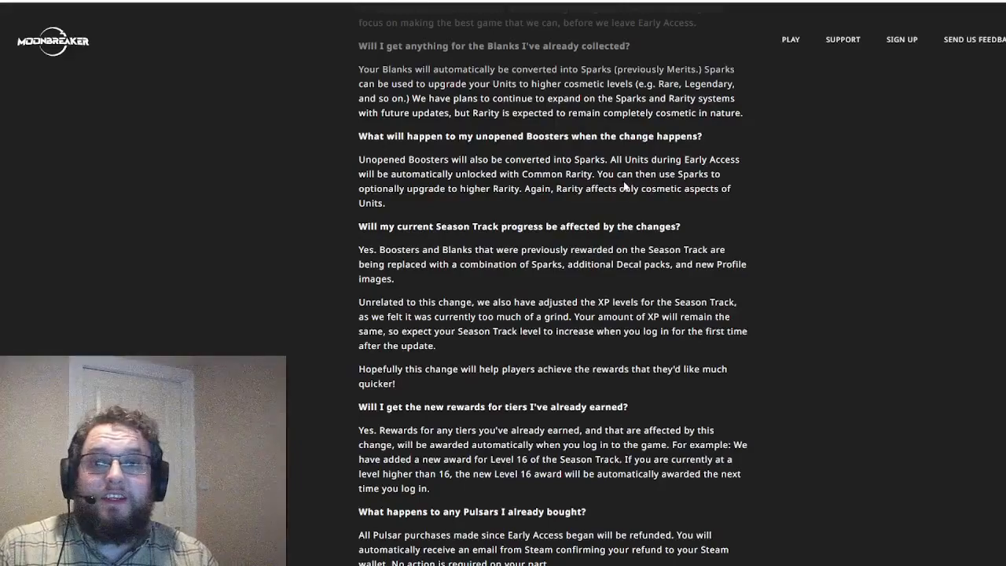
scroll("down", 3)
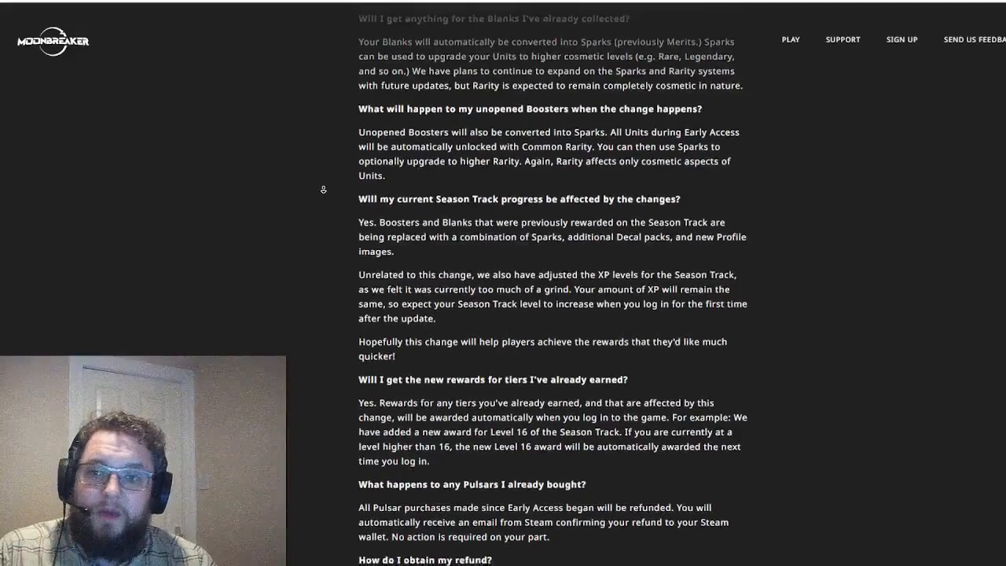
Scroll down past the refund timing answer to the 'Founder's Pack I already have/bought' question.
scroll("down", 3)
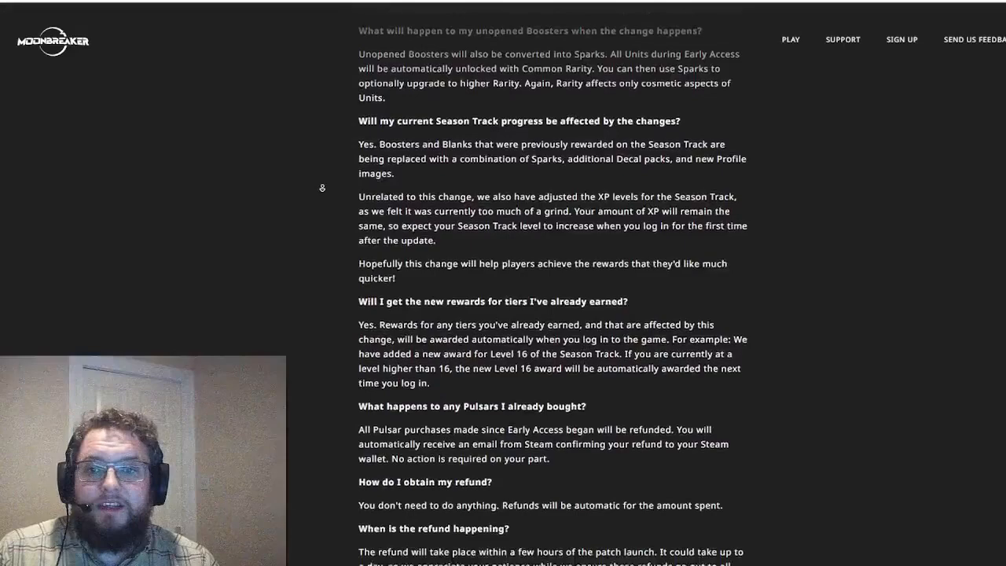
scroll("down", 3)
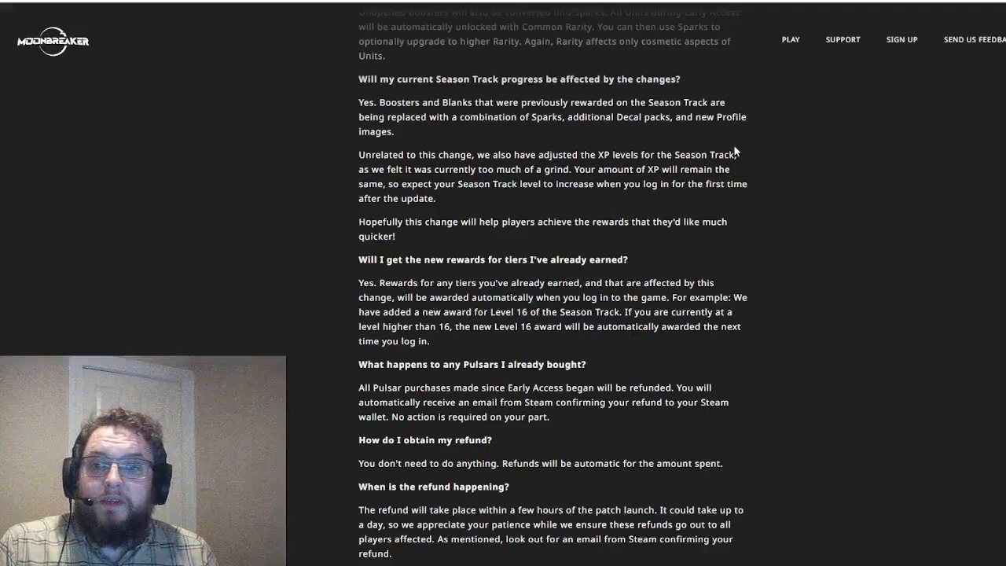
mouse_move(566, 217)
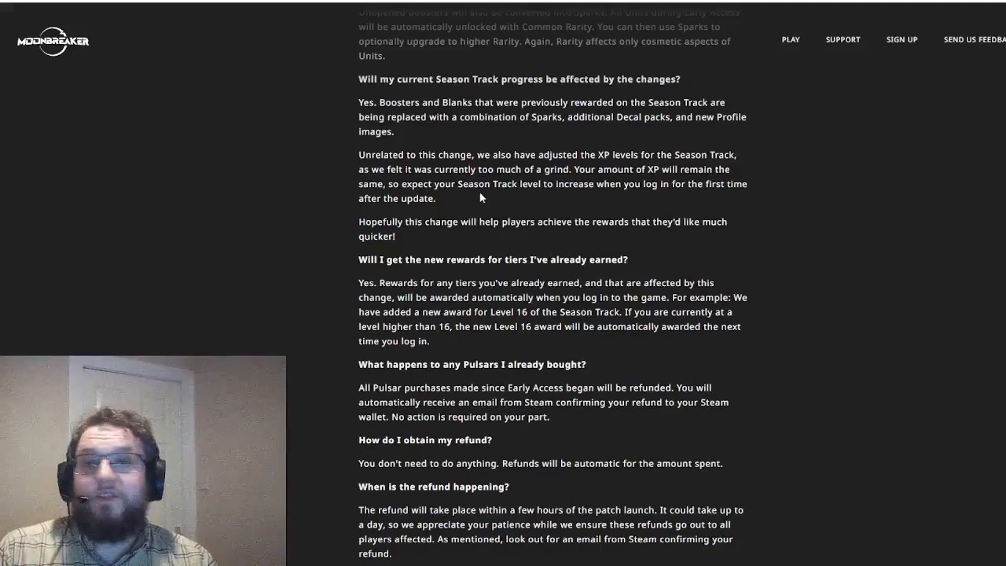
mouse_move(493, 198)
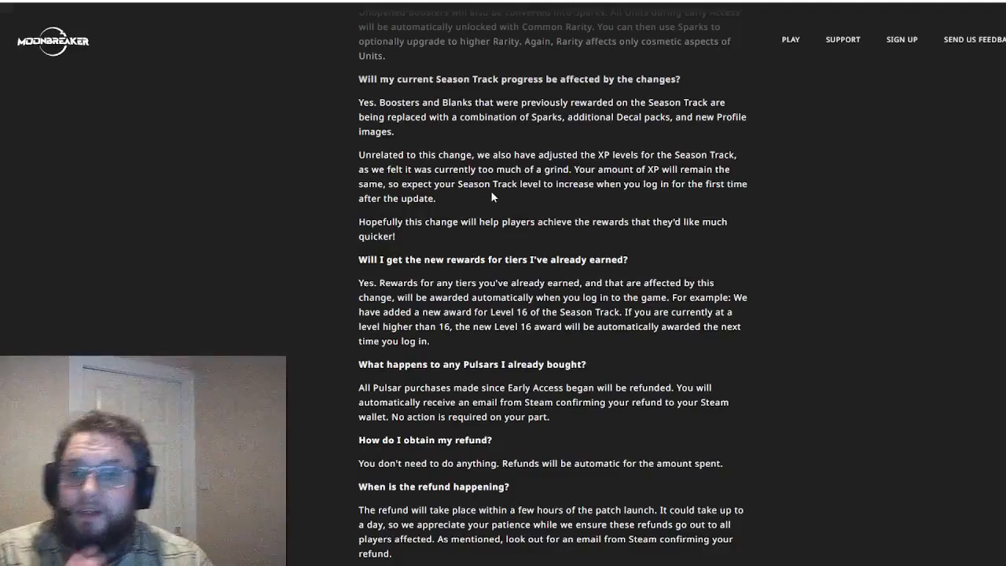
mouse_move(462, 257)
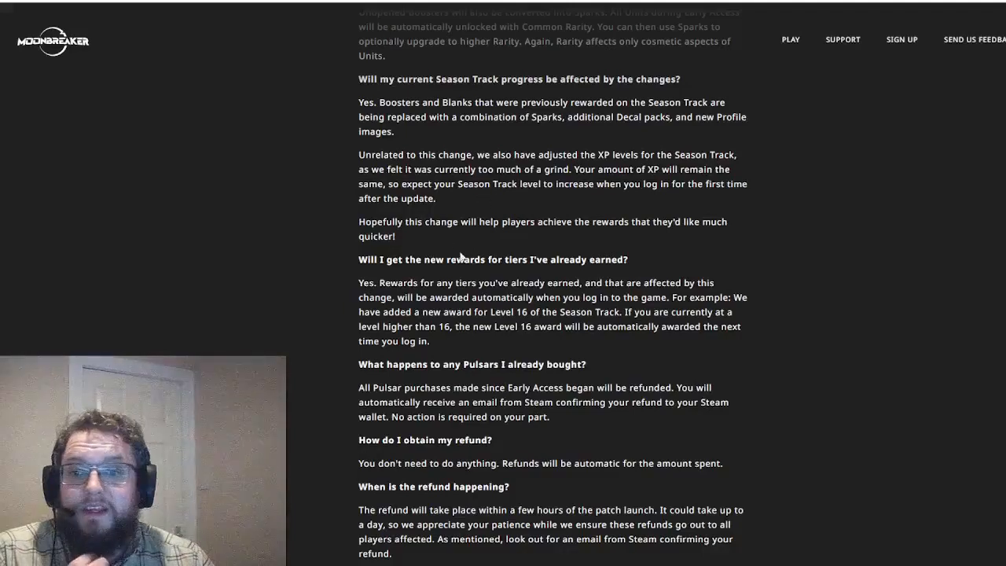
mouse_move(562, 233)
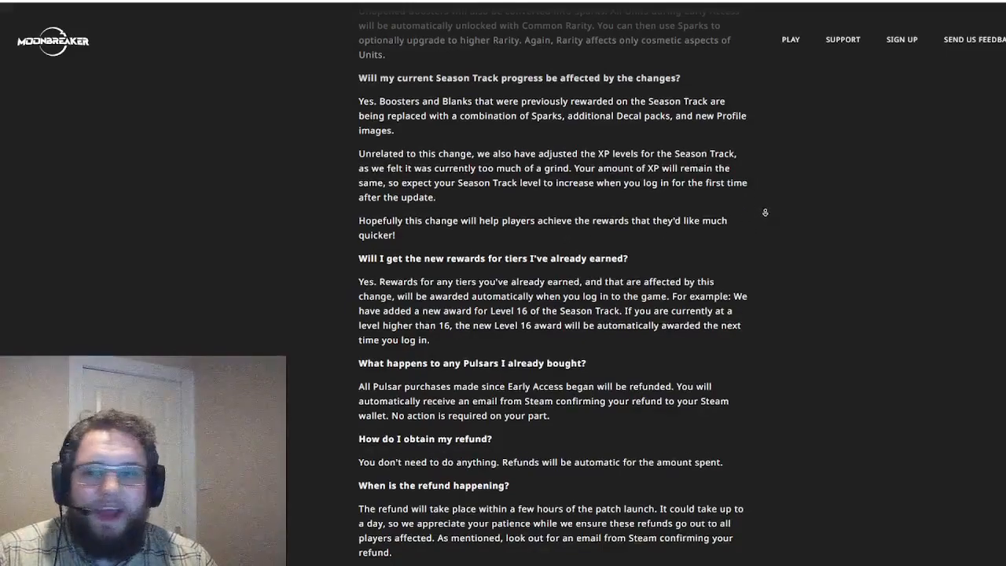
scroll("down", 3)
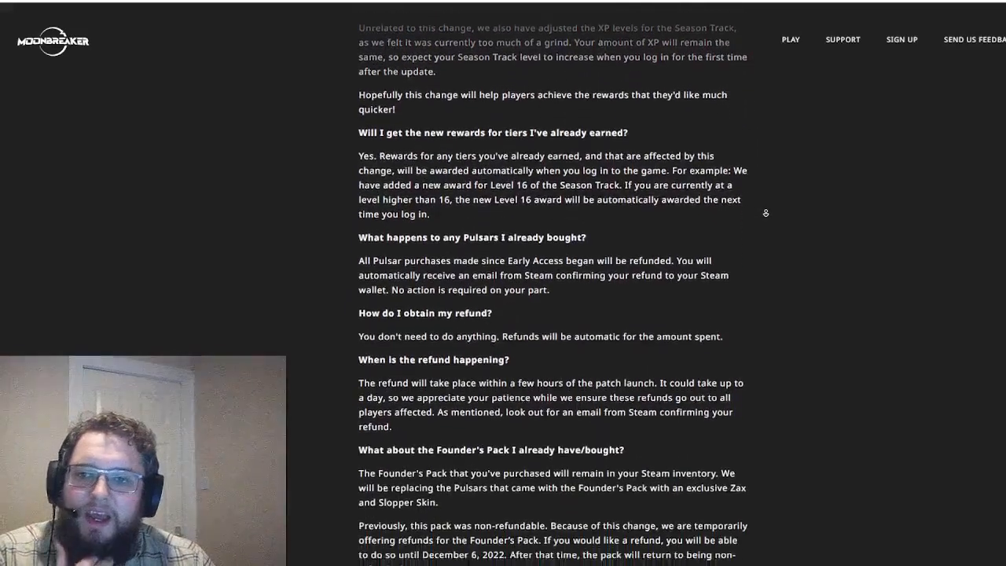
Scroll past the Founder's Pack answer to the base-game content and 'buy Moonbreaker now' questions.
scroll("down", 3)
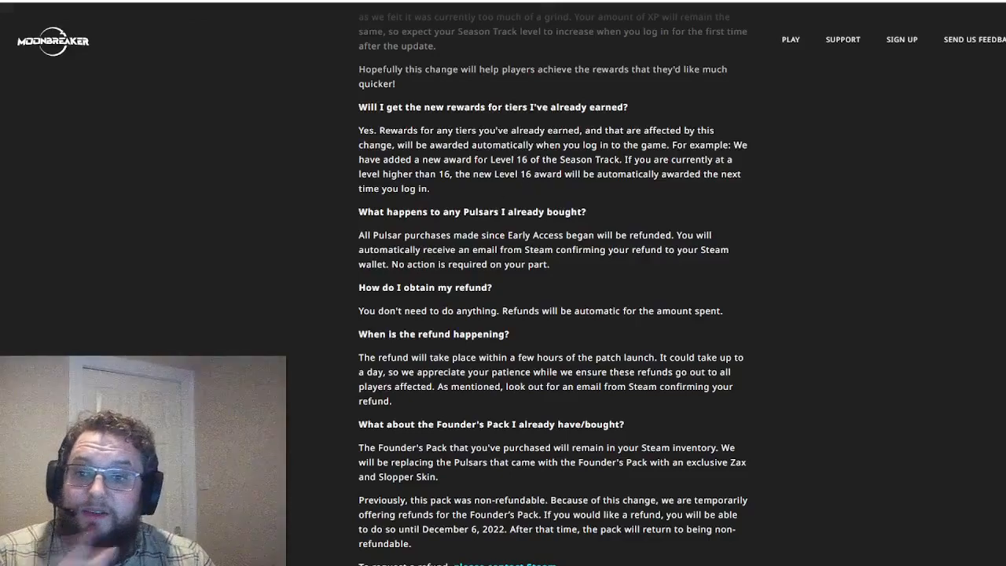
mouse_move(582, 192)
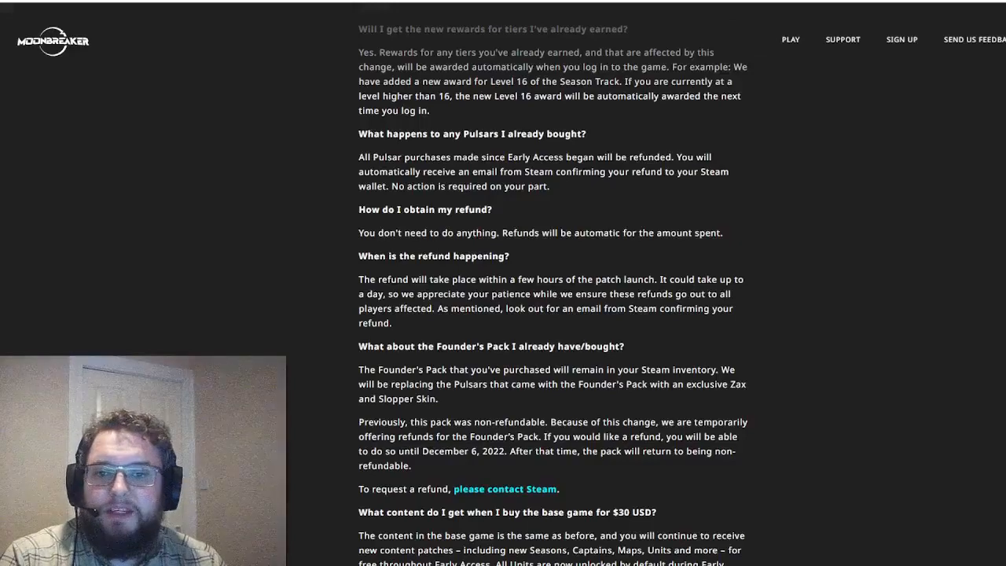
mouse_move(423, 182)
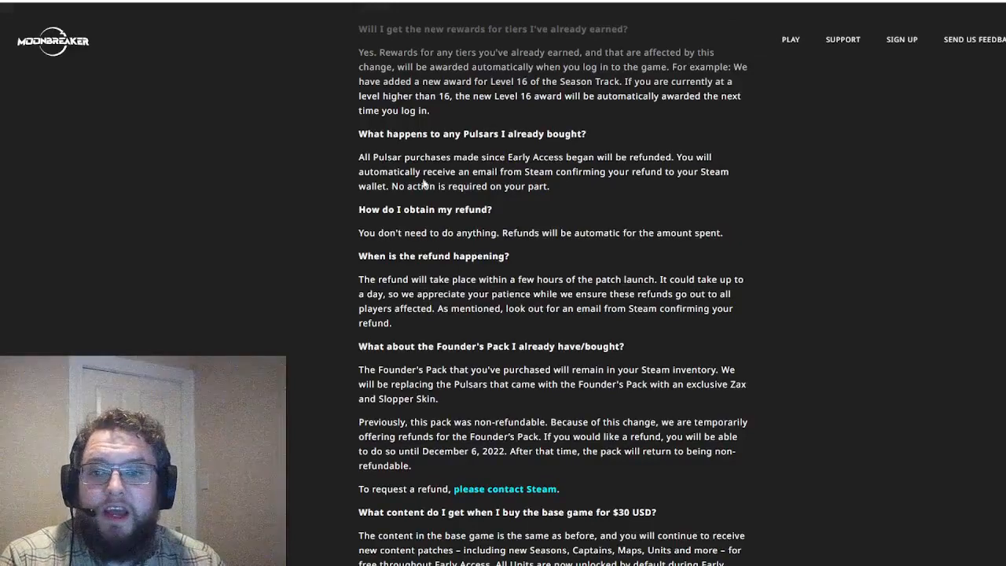
left_click_drag(389, 186, 550, 186)
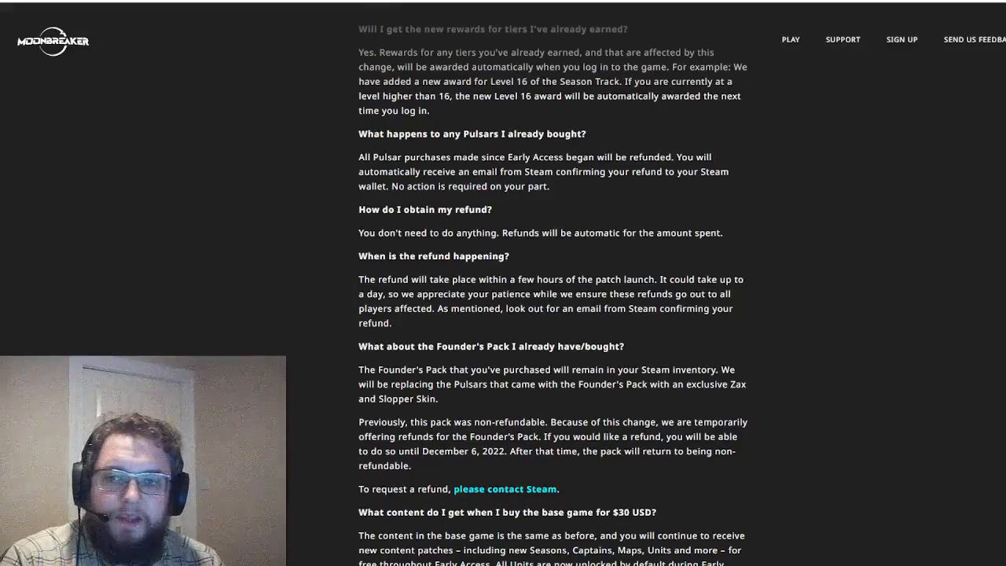
scroll("down", 3)
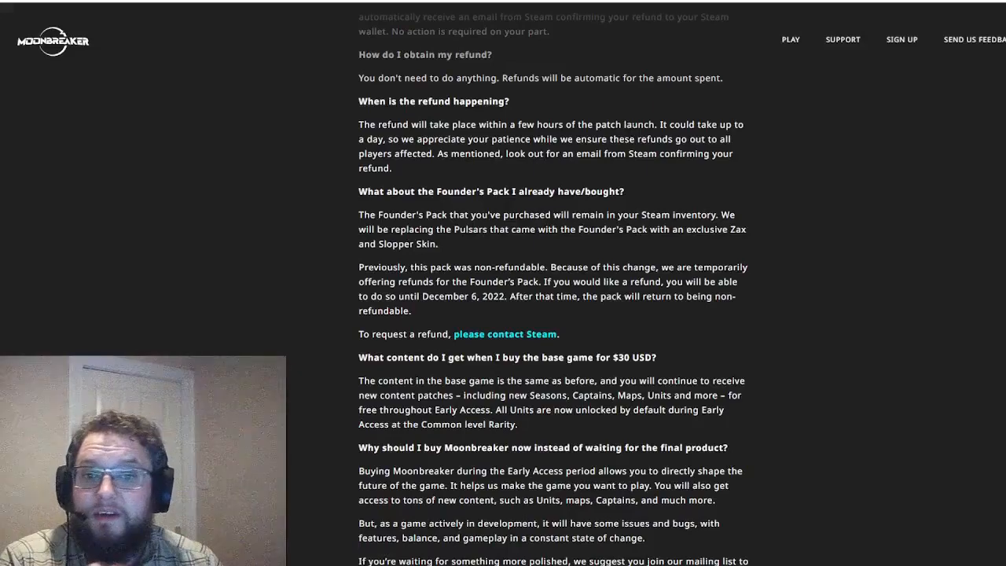
mouse_move(512, 169)
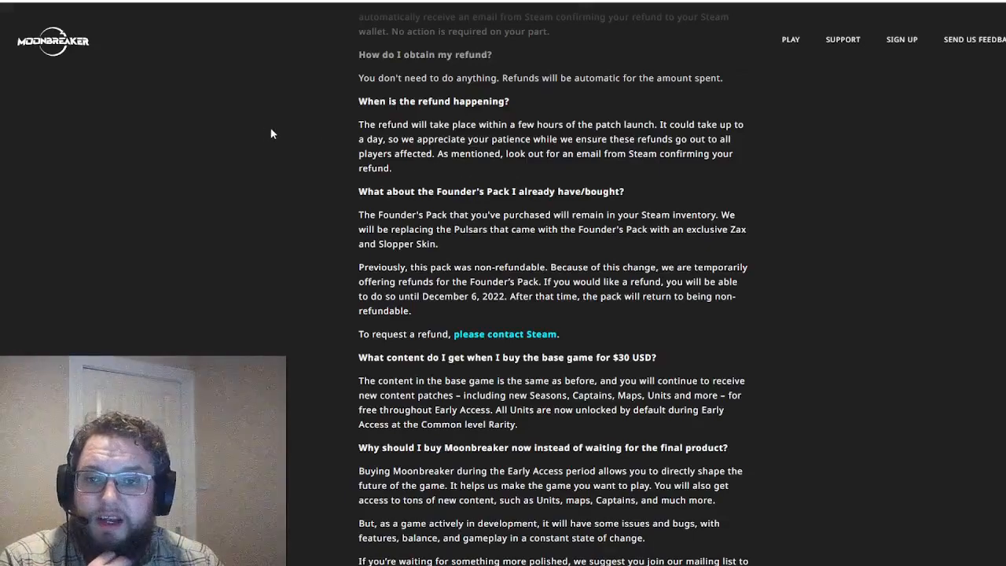
Scroll to the closing paragraphs ending with the 'See you in the Reaches, Moonbreaker Team' sign-off.
scroll("down", 3)
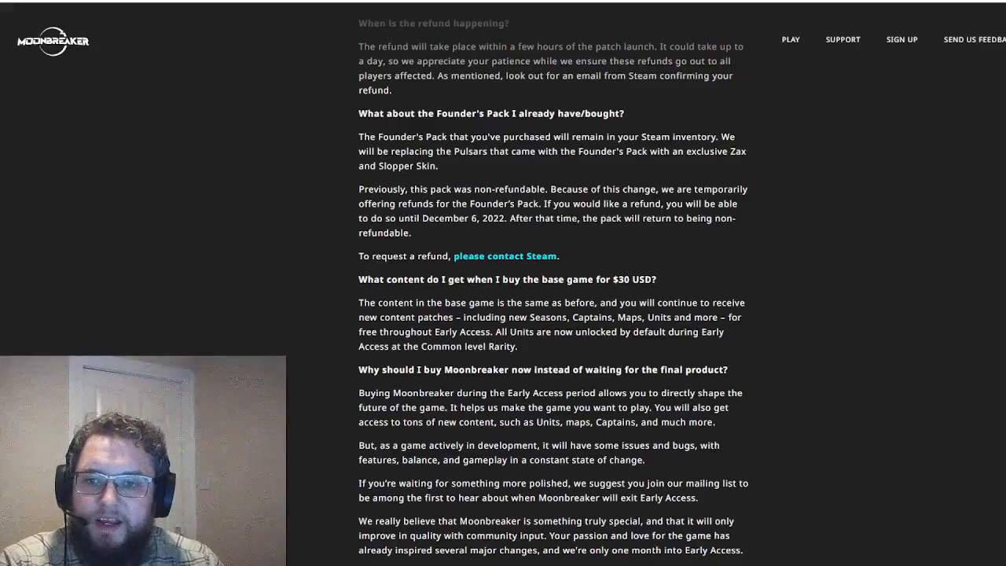
mouse_move(472, 218)
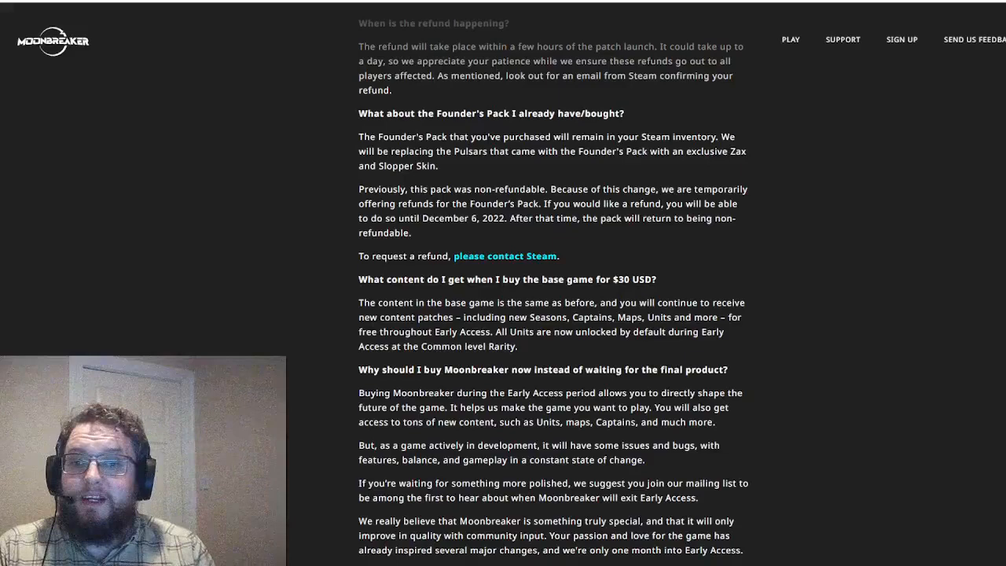
mouse_move(427, 240)
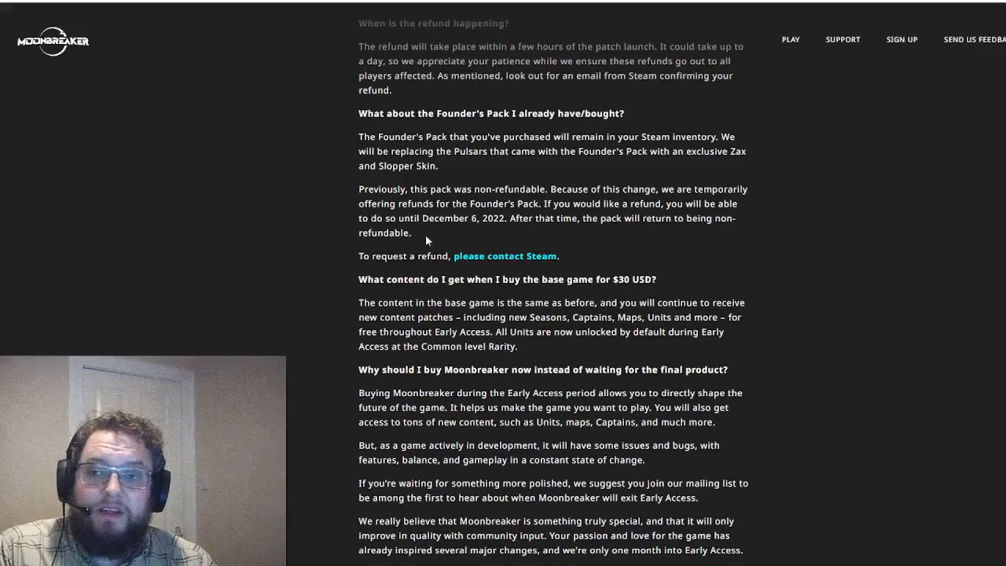
scroll("down", 3)
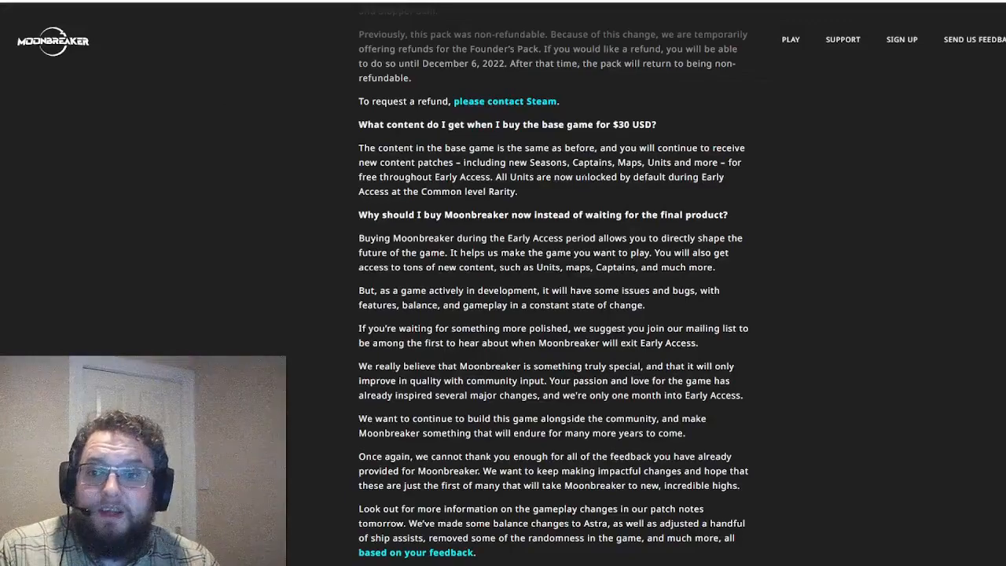
mouse_move(539, 188)
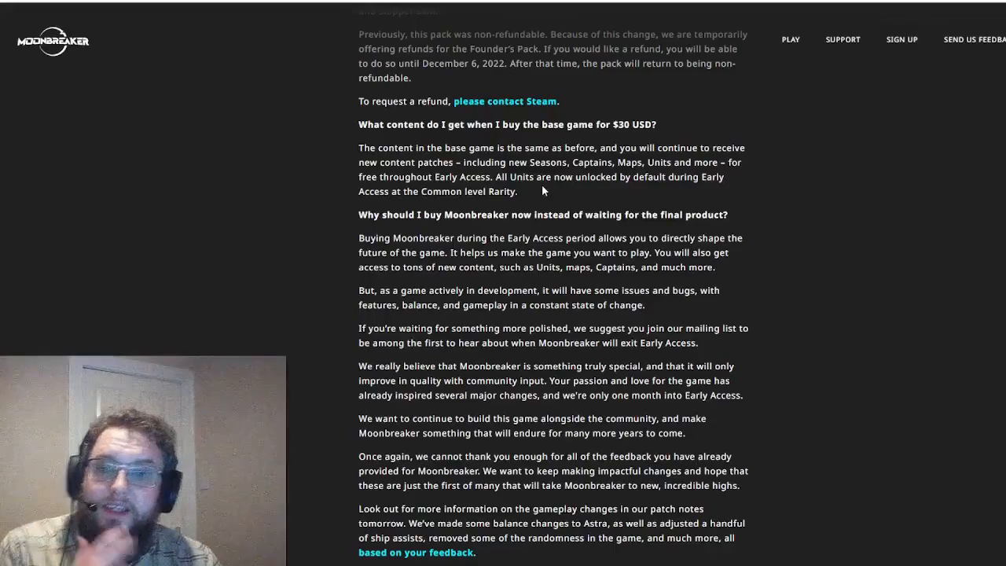
mouse_move(489, 210)
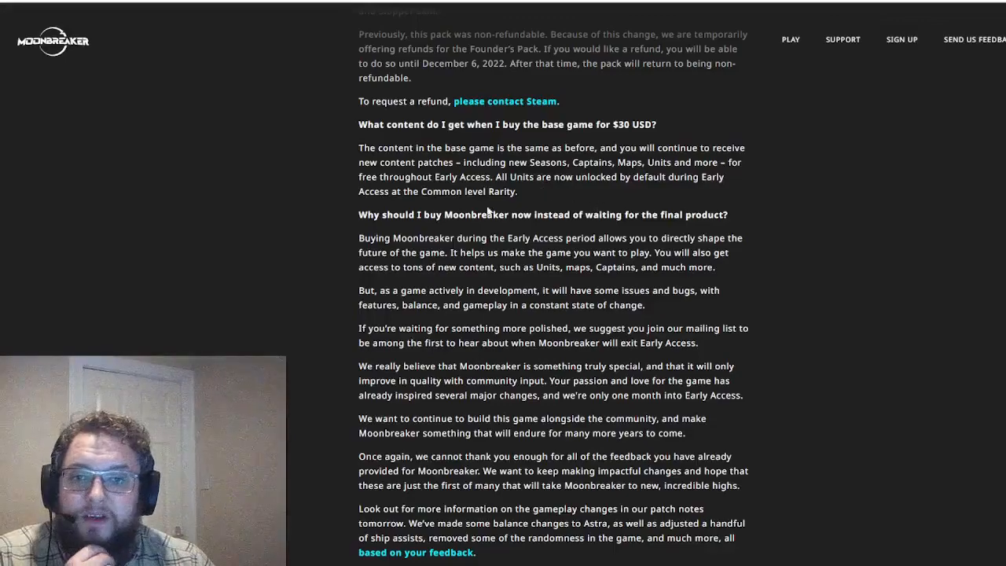
scroll("down", 3)
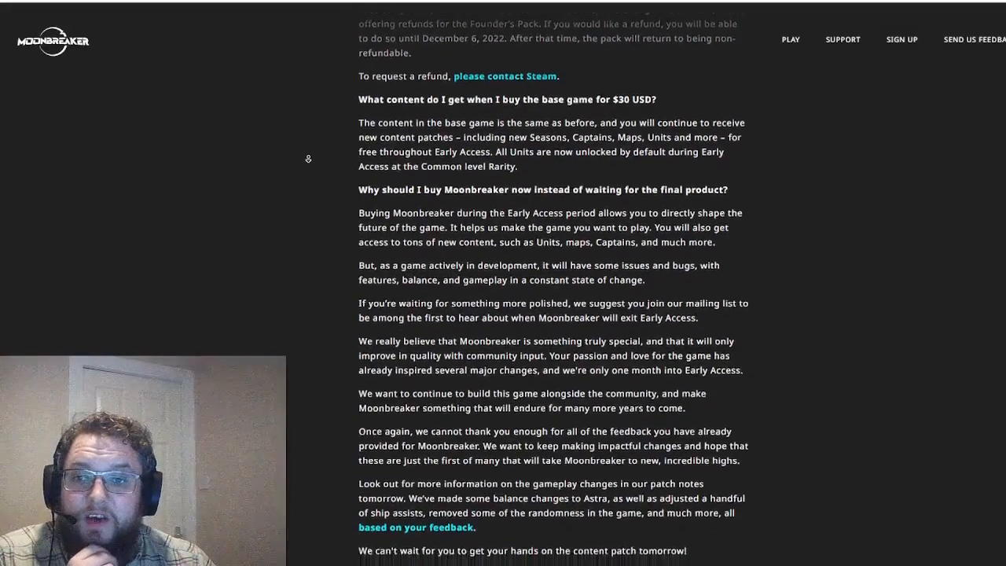
scroll("down", 3)
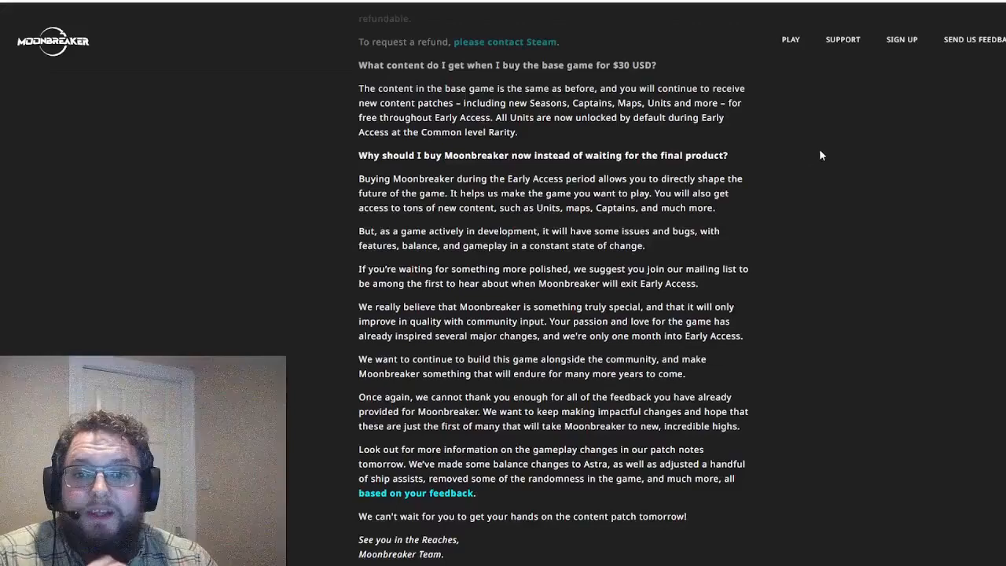
mouse_move(811, 179)
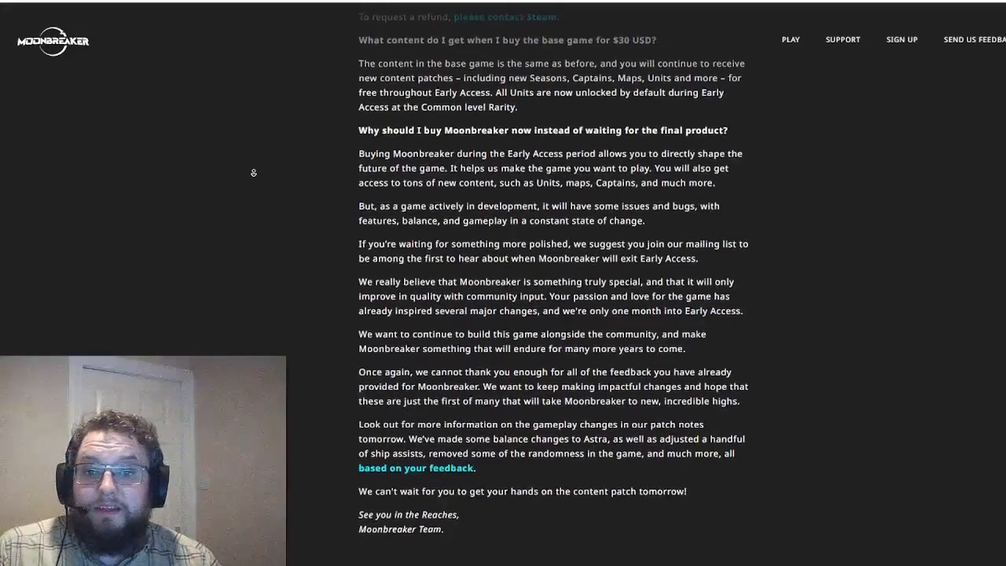
Scroll back up to the 'Business Model Changes Coming With Zax's Story Update' heading and opening bullets.
scroll("down", 3)
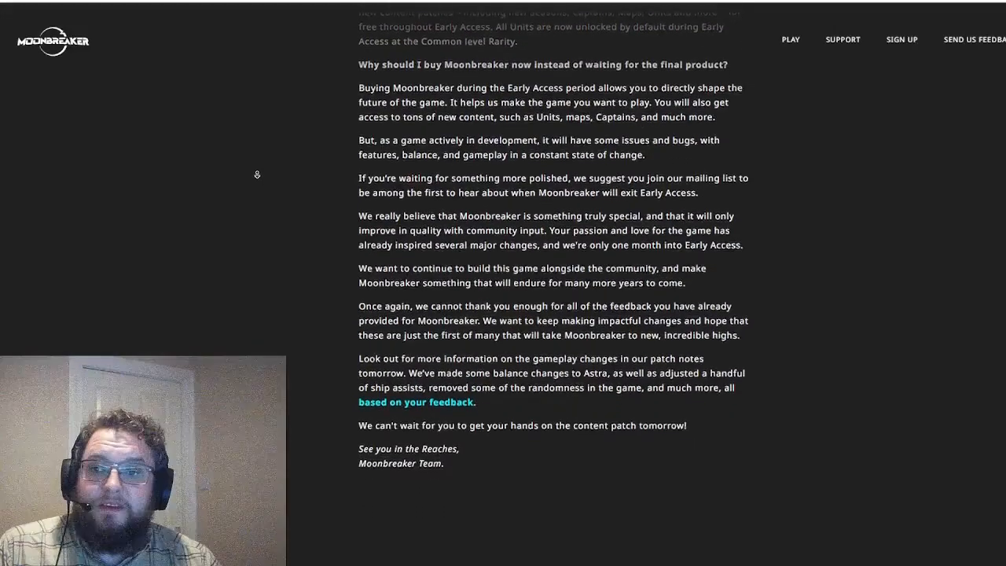
scroll("down", 3)
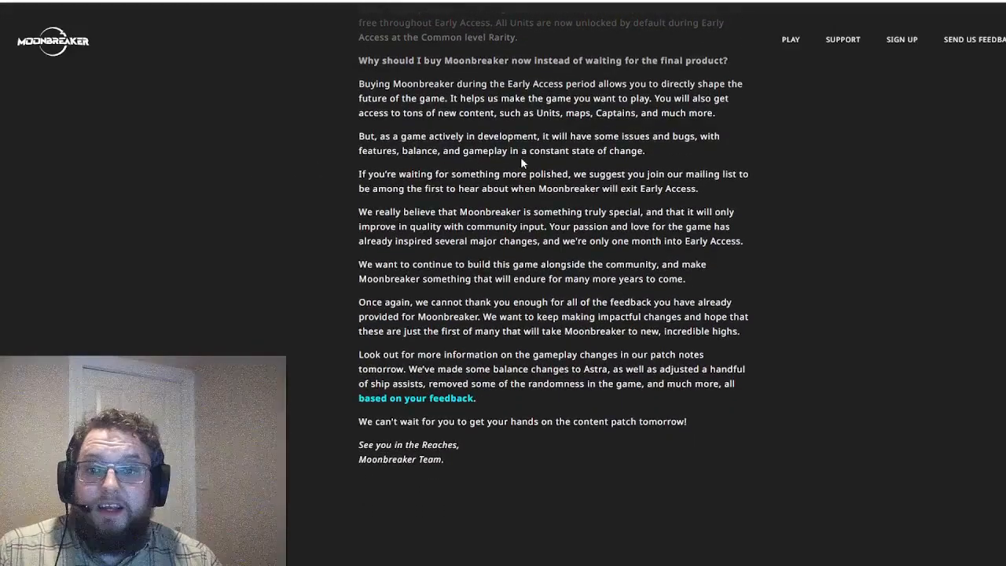
mouse_move(798, 197)
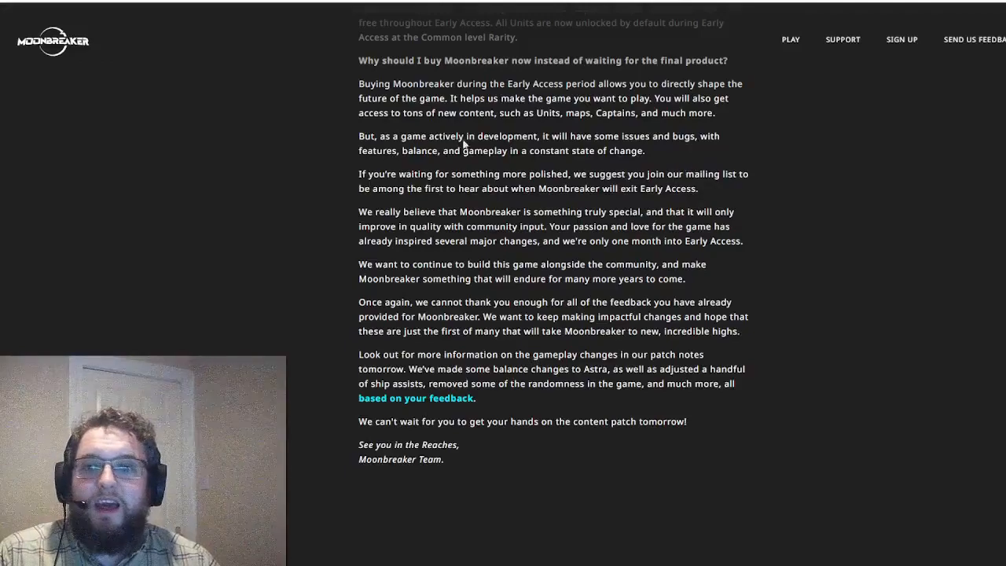
mouse_move(484, 165)
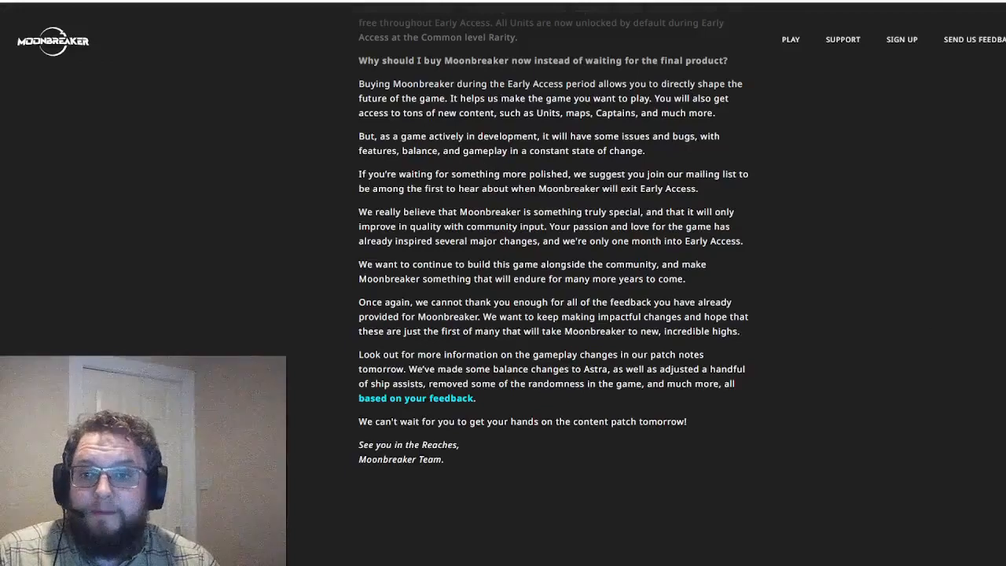
mouse_move(296, 211)
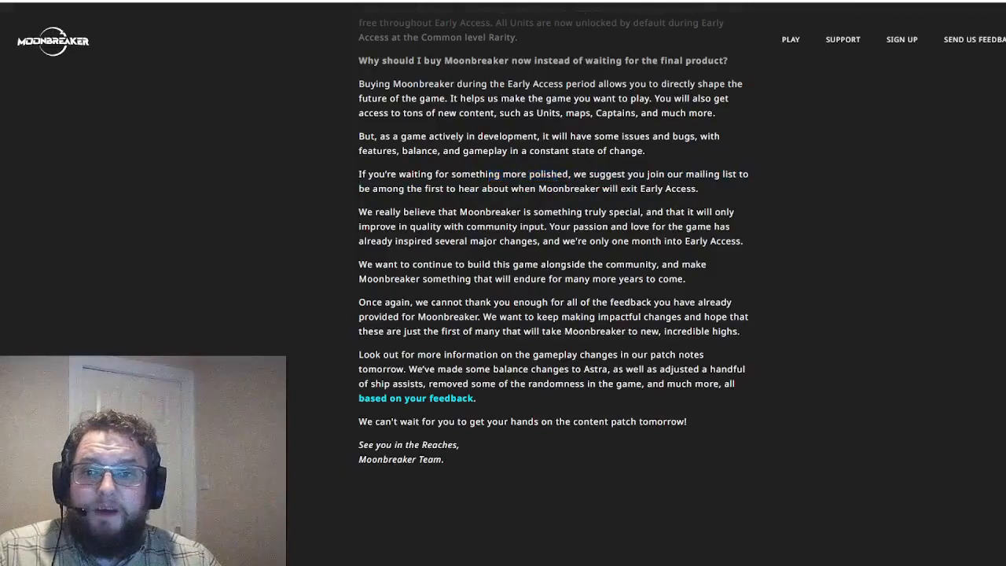
mouse_move(811, 267)
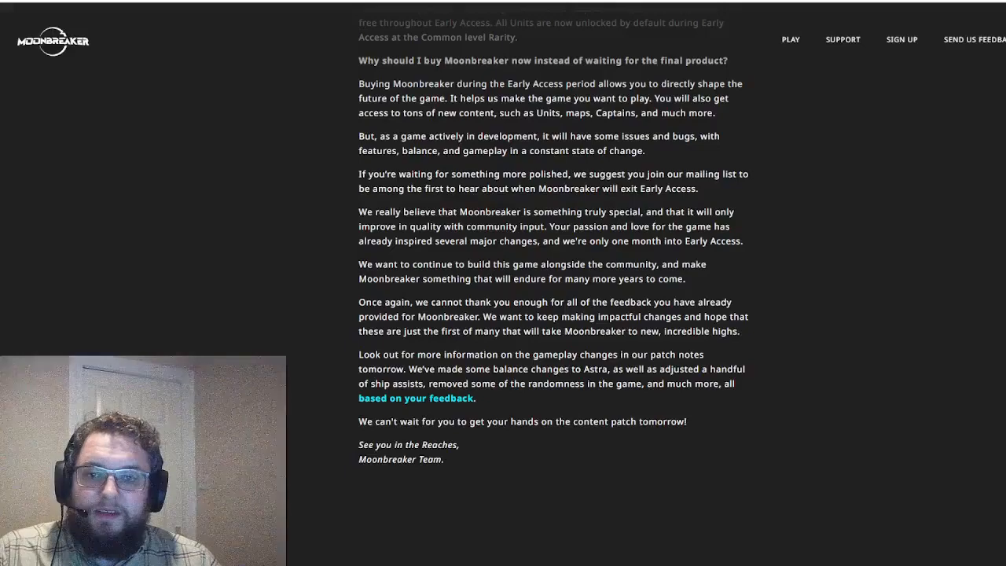
mouse_move(769, 285)
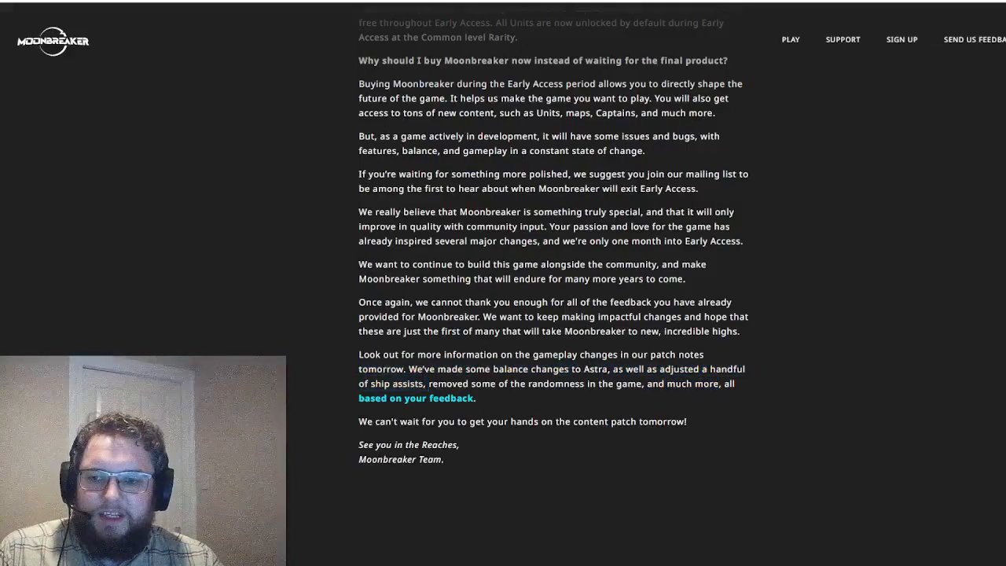
left_click_drag(444, 383, 621, 384)
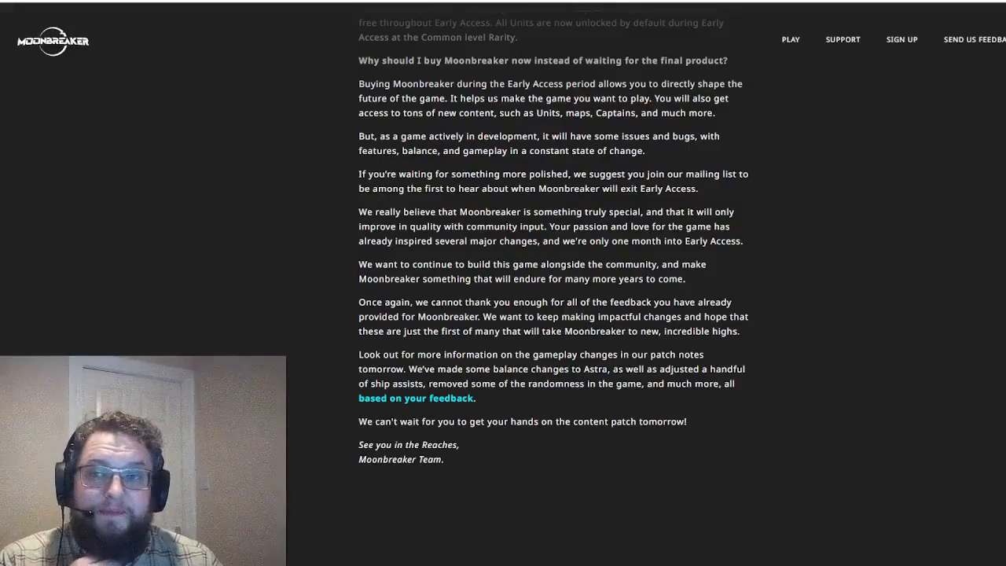
scroll("up", 3)
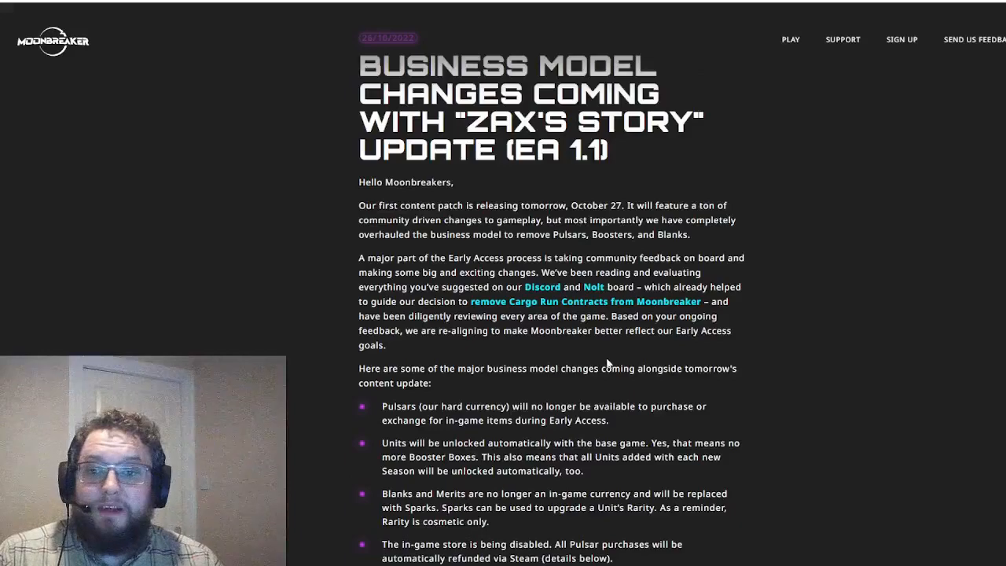
Skim down through the bullet list and monetization Q&A again, ending back at the announcement headline.
scroll("down", 3)
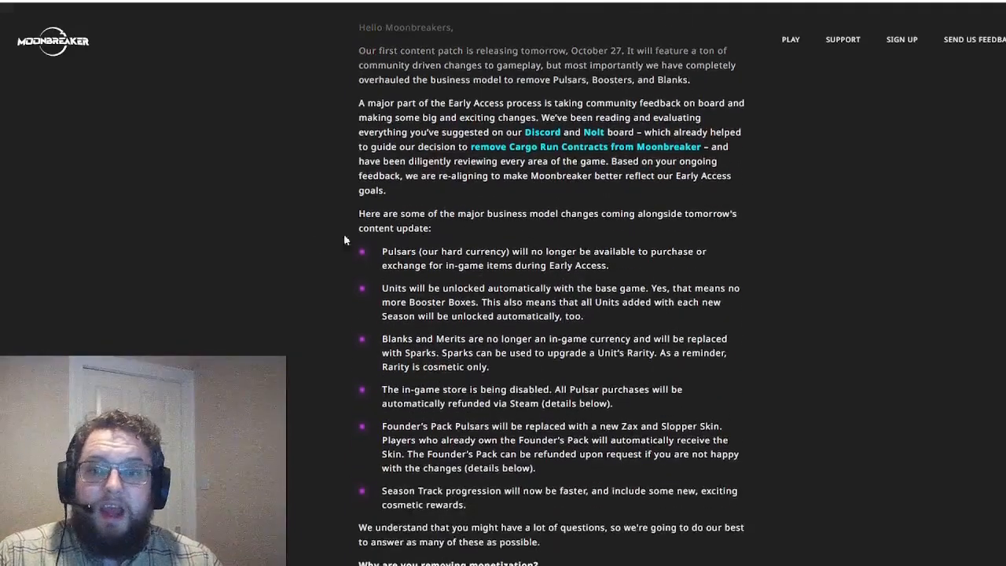
scroll("down", 3)
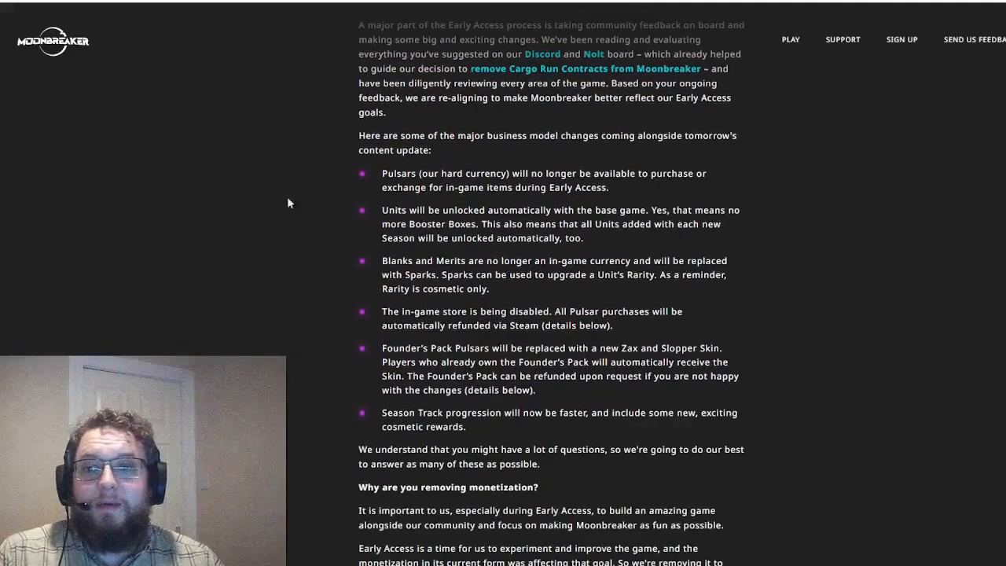
mouse_move(270, 226)
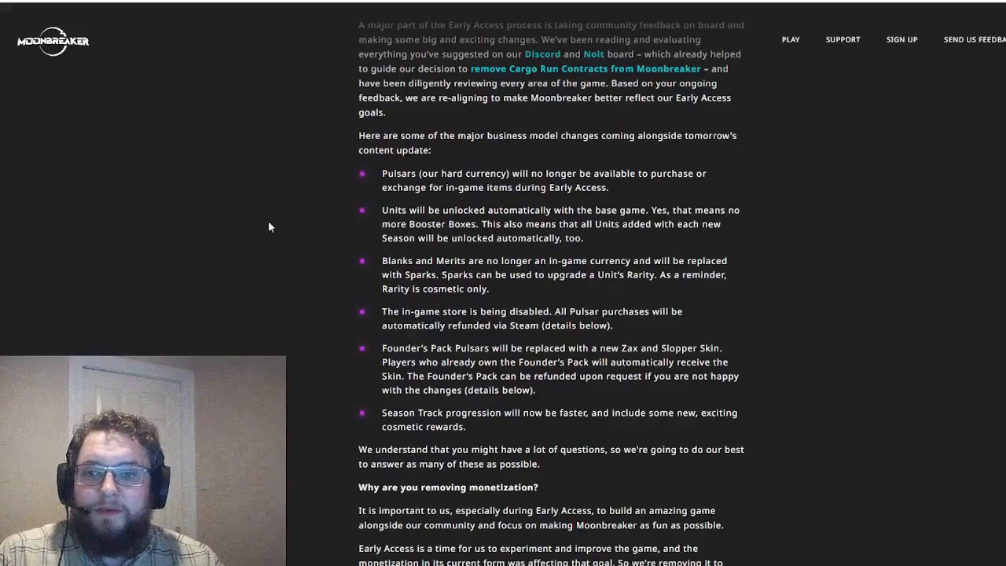
scroll("down", 3)
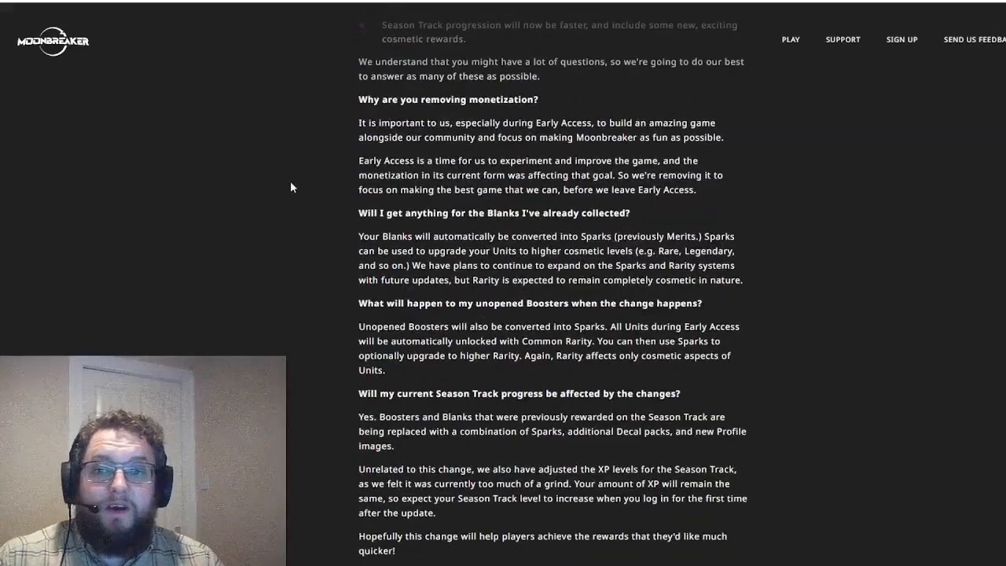
scroll("down", 3)
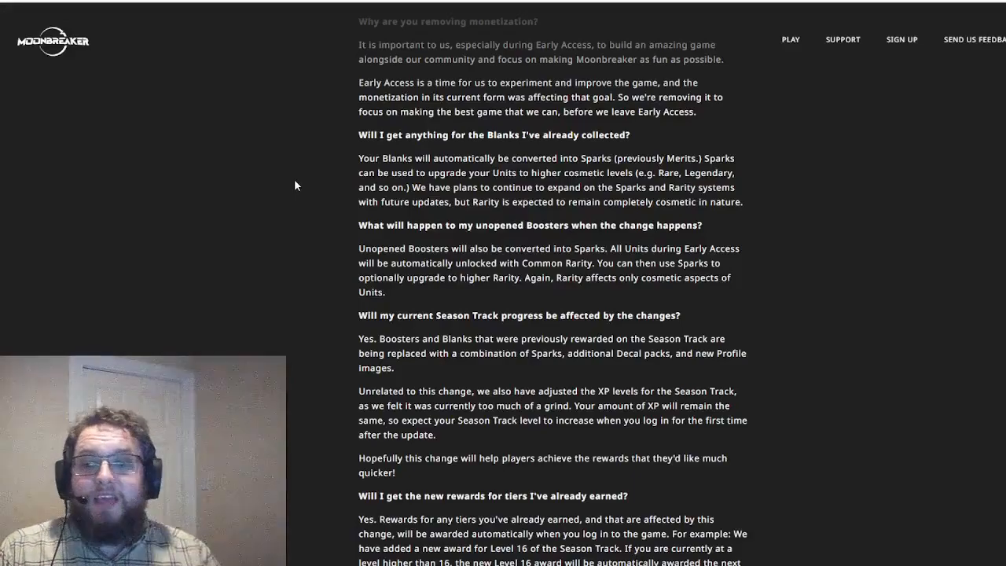
scroll("down", 3)
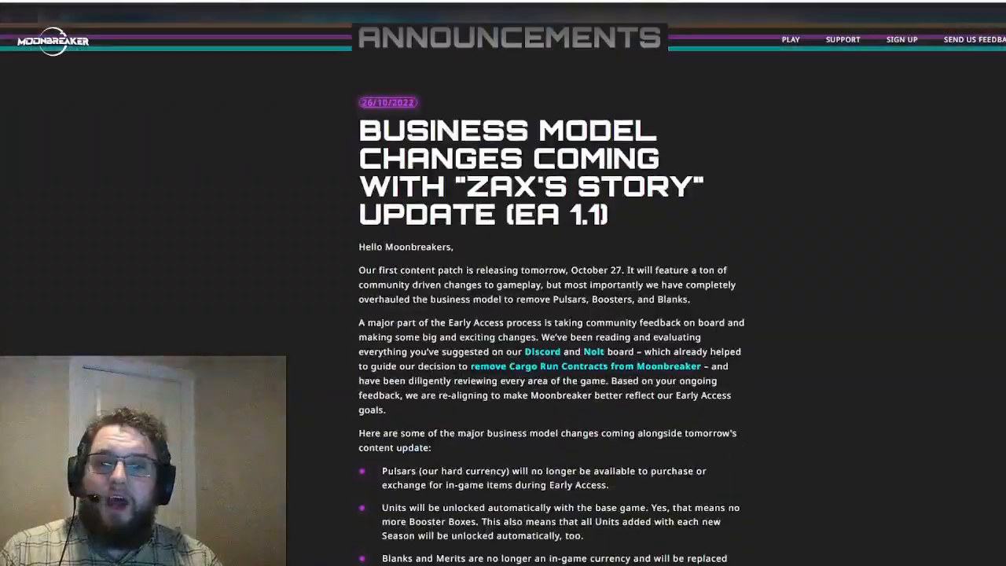
scroll("down", 3)
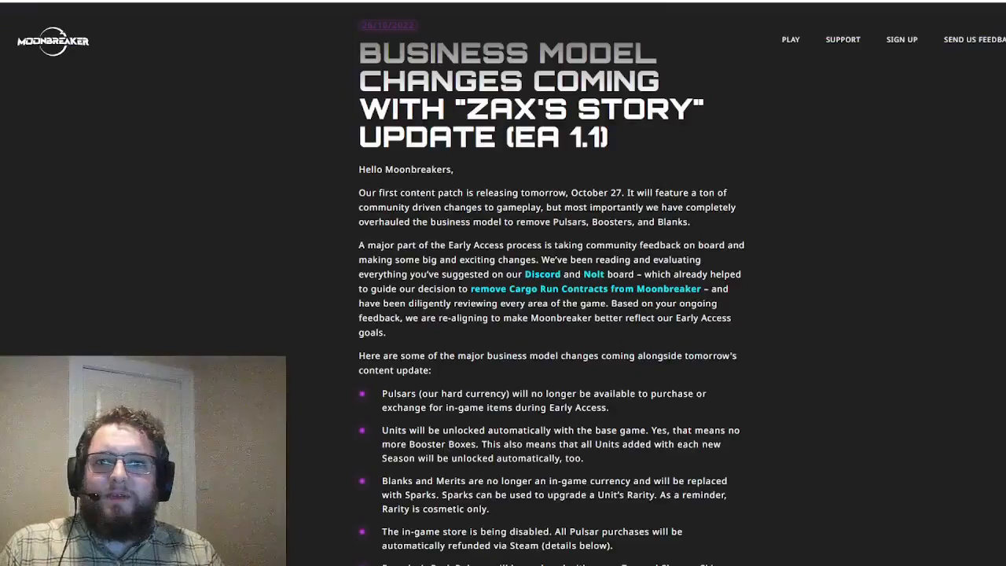